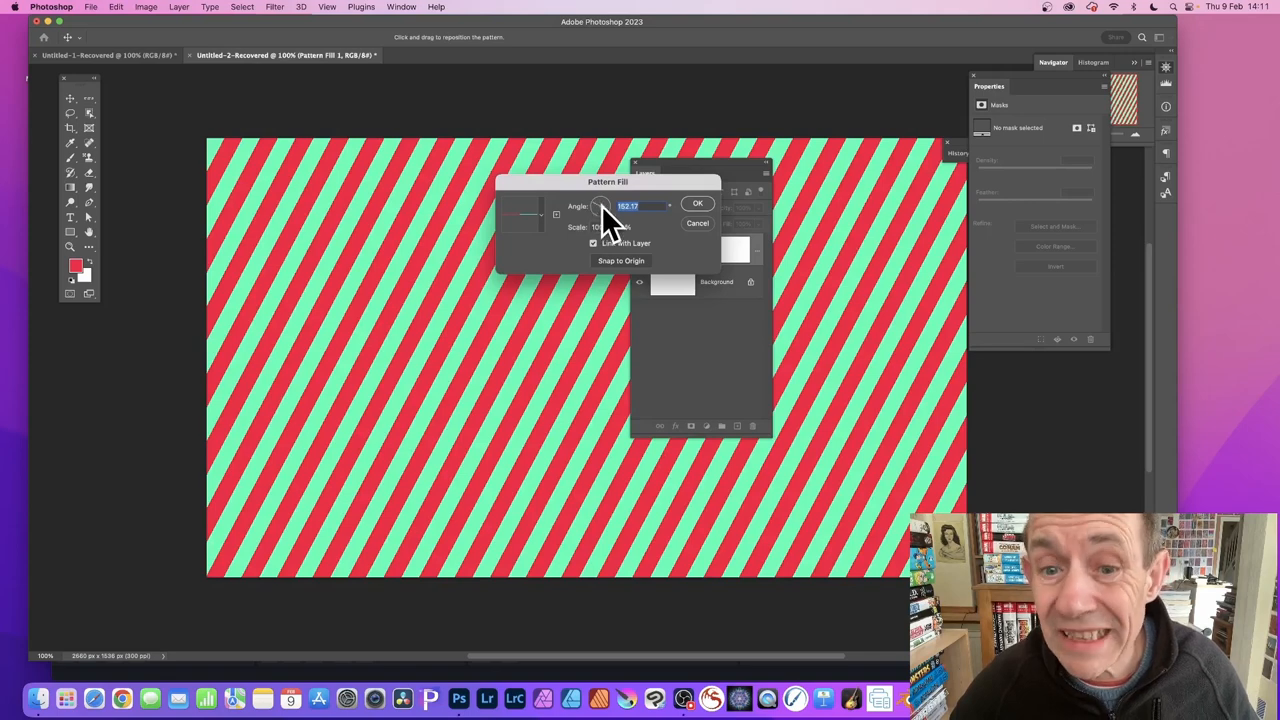
Switch from the striped pattern preview to the blank Untitled-1 document.
click(100, 56)
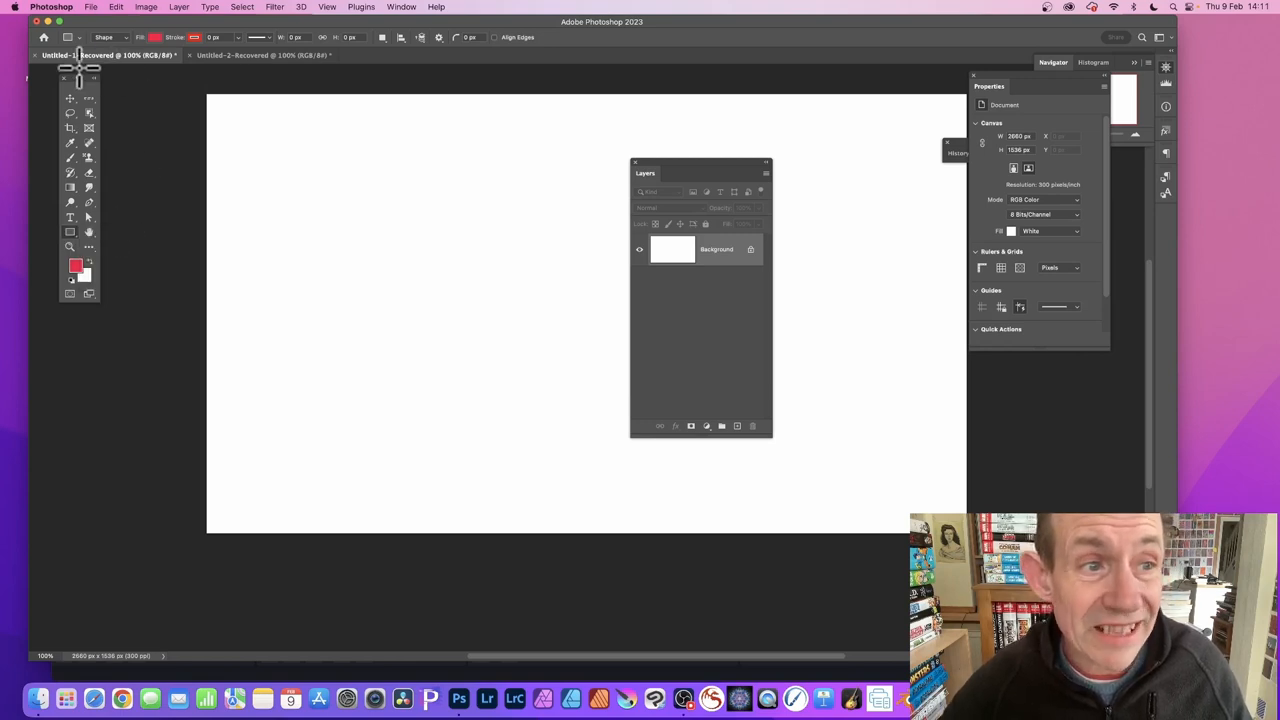
mouse_move(164, 64)
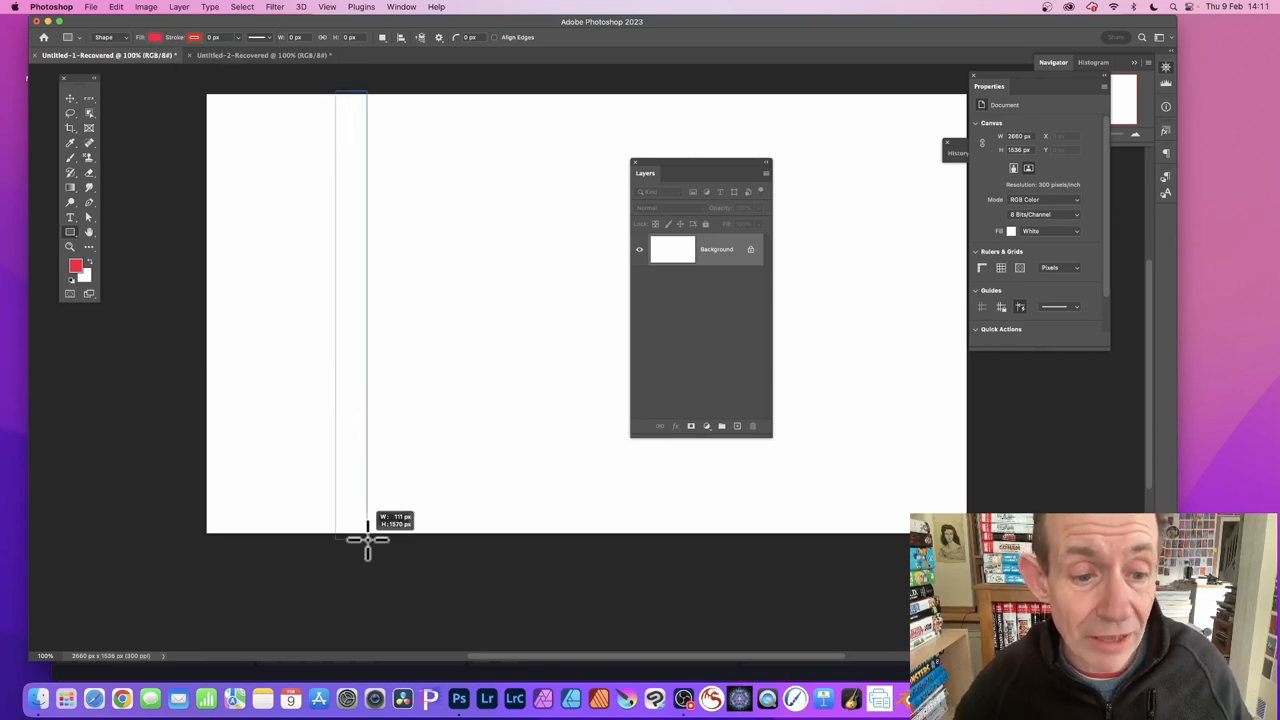
Draw a tall red rectangle spanning the canvas height and get ready to duplicate it beside itself.
drag(350, 96, 350, 540)
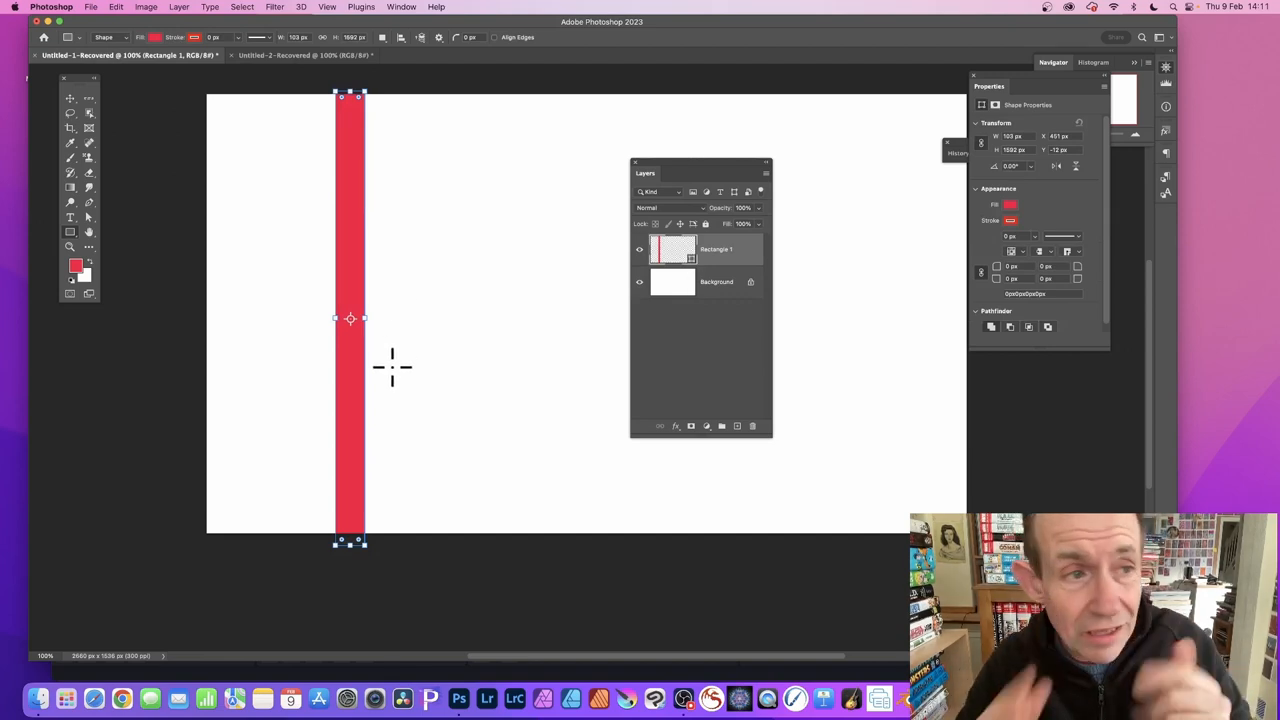
click(70, 98)
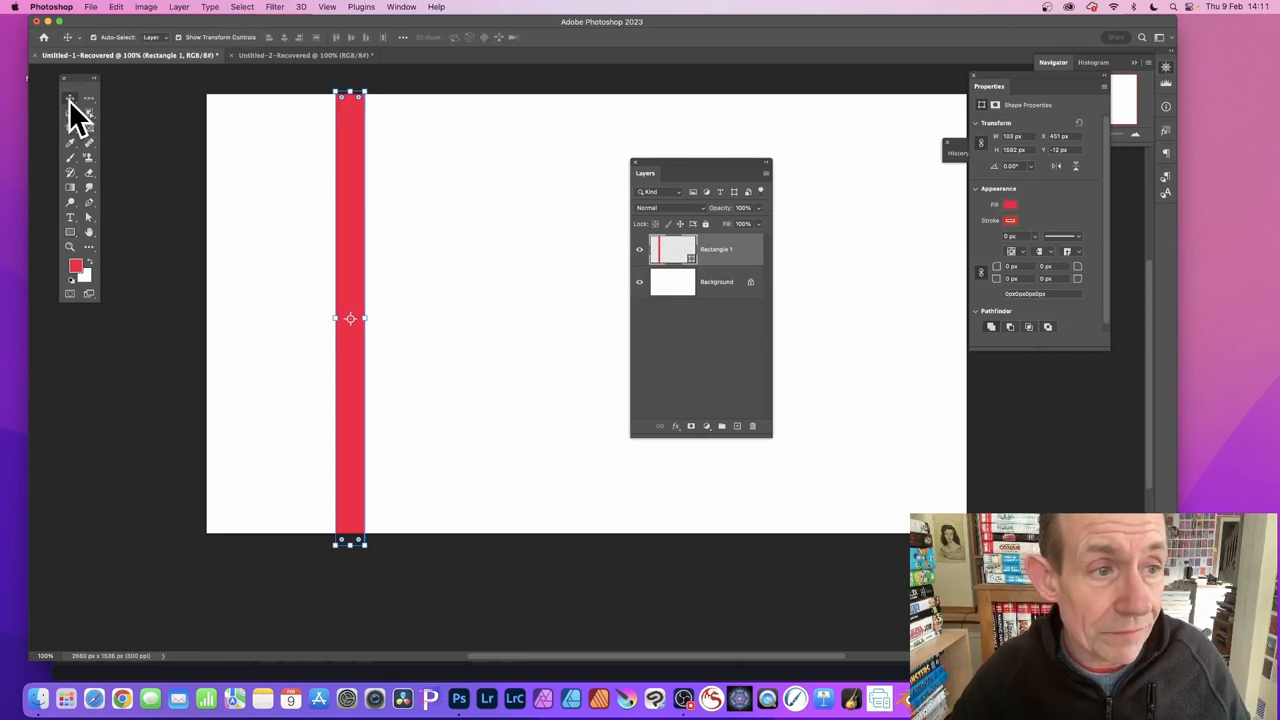
mouse_move(356, 218)
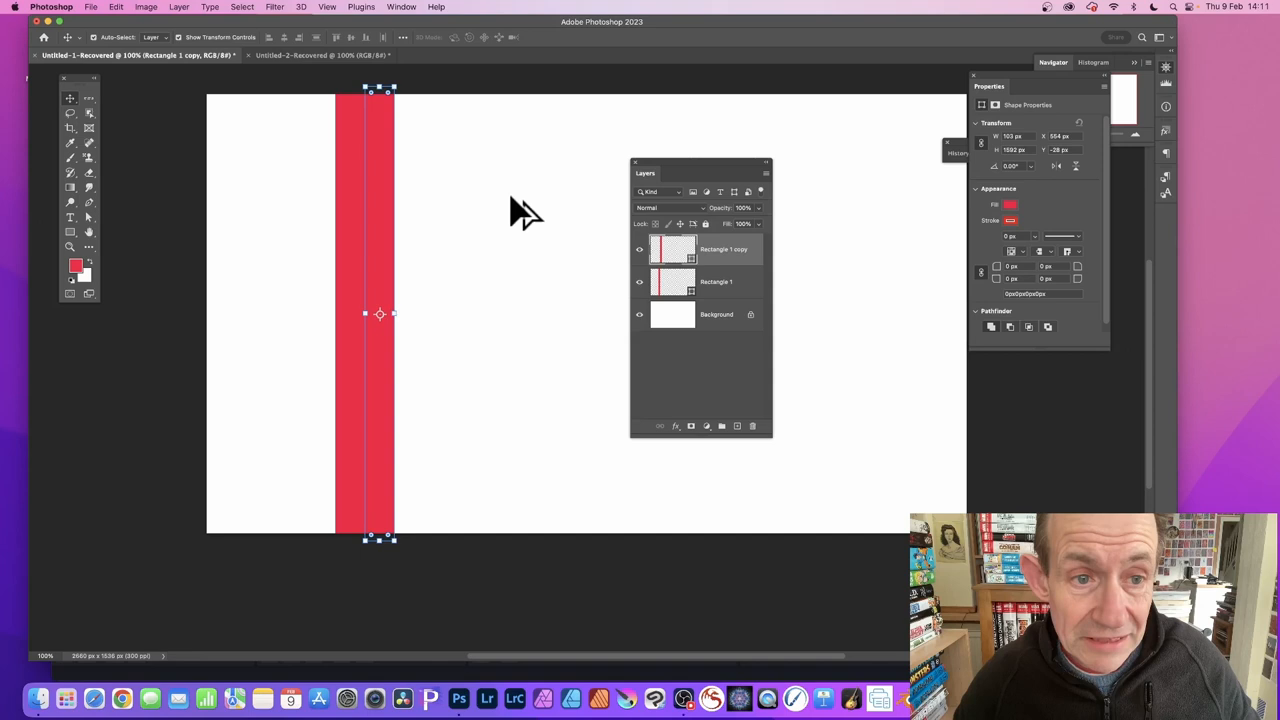
mouse_move(520, 216)
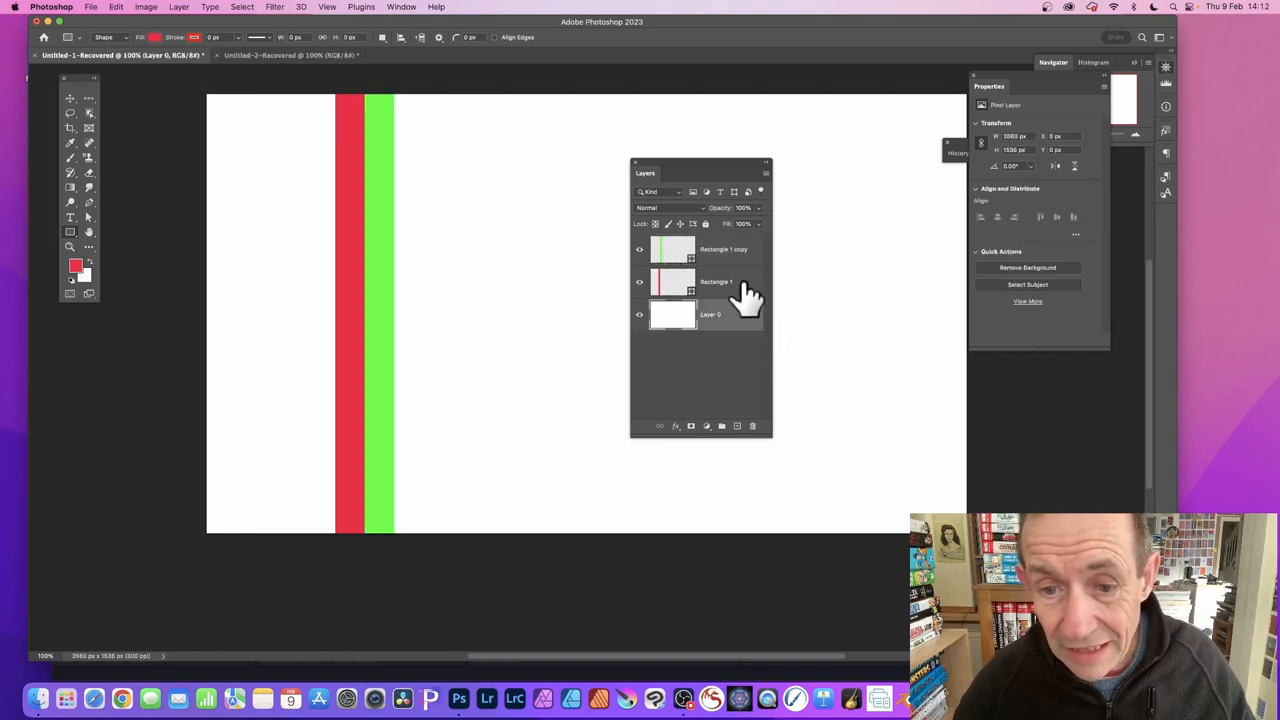
mouse_move(756, 440)
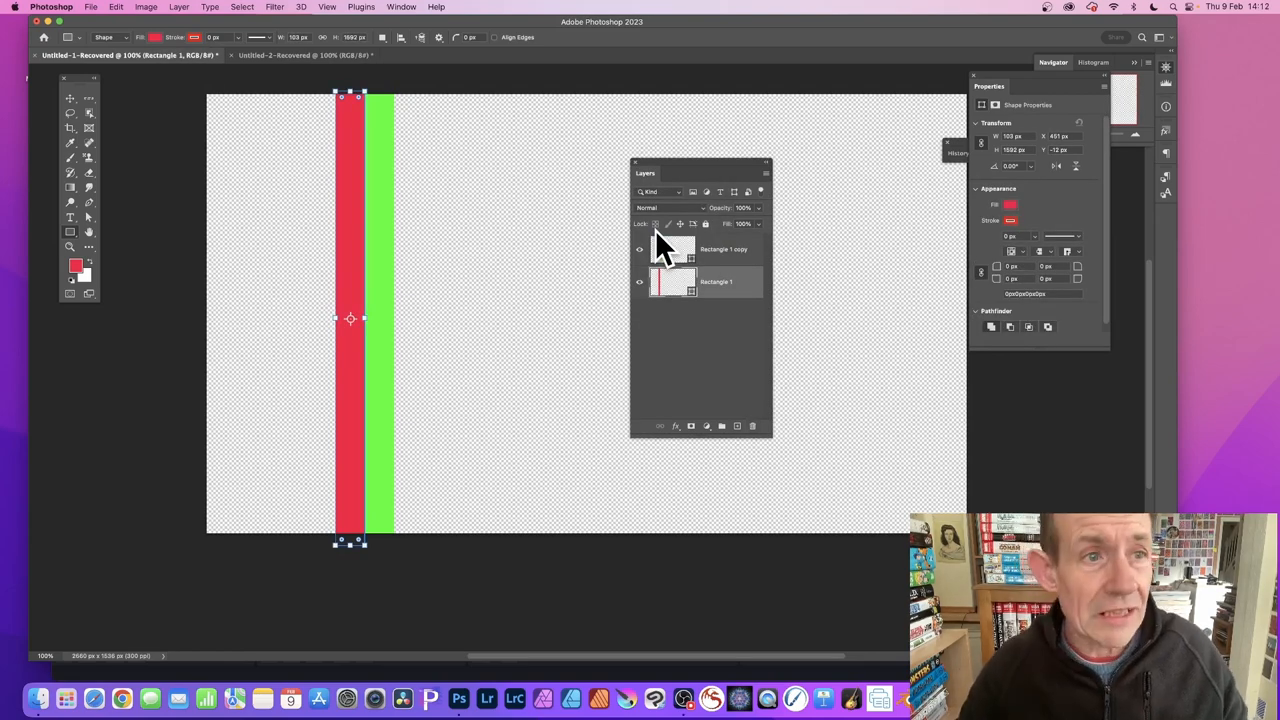
Flatten the red and green stripes into a single layer on a transparent canvas.
click(178, 8)
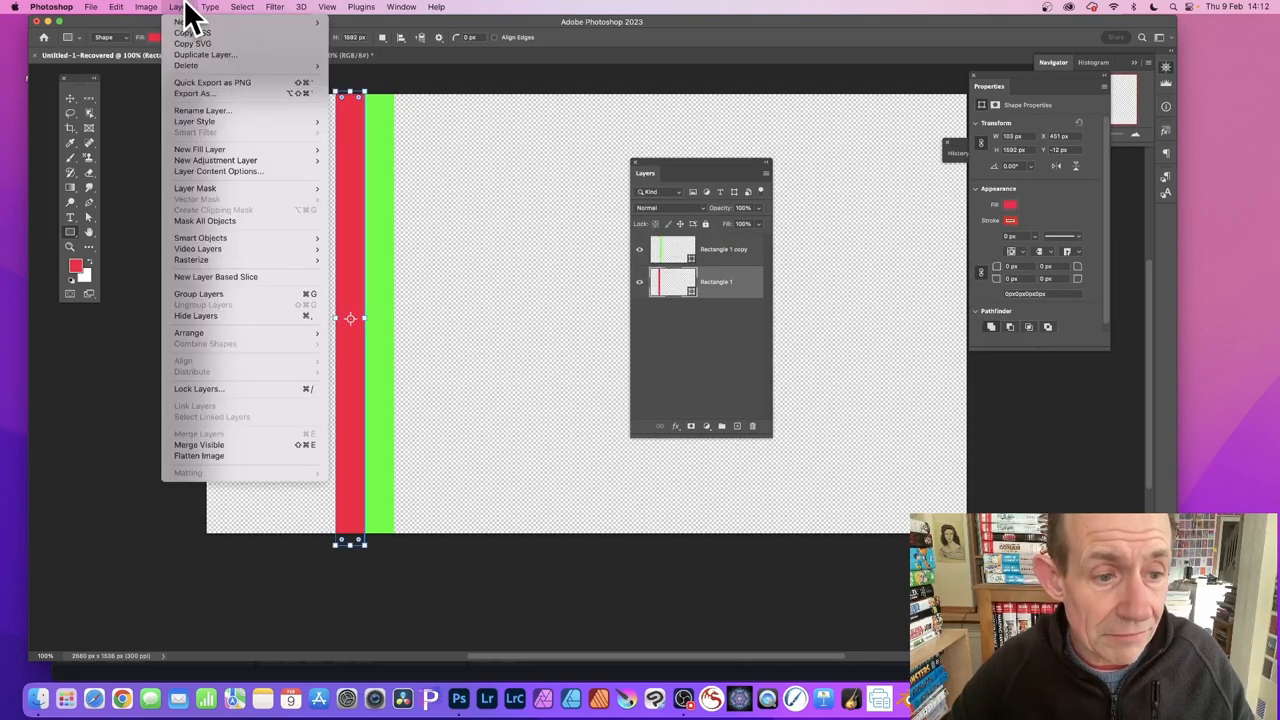
mouse_move(200, 456)
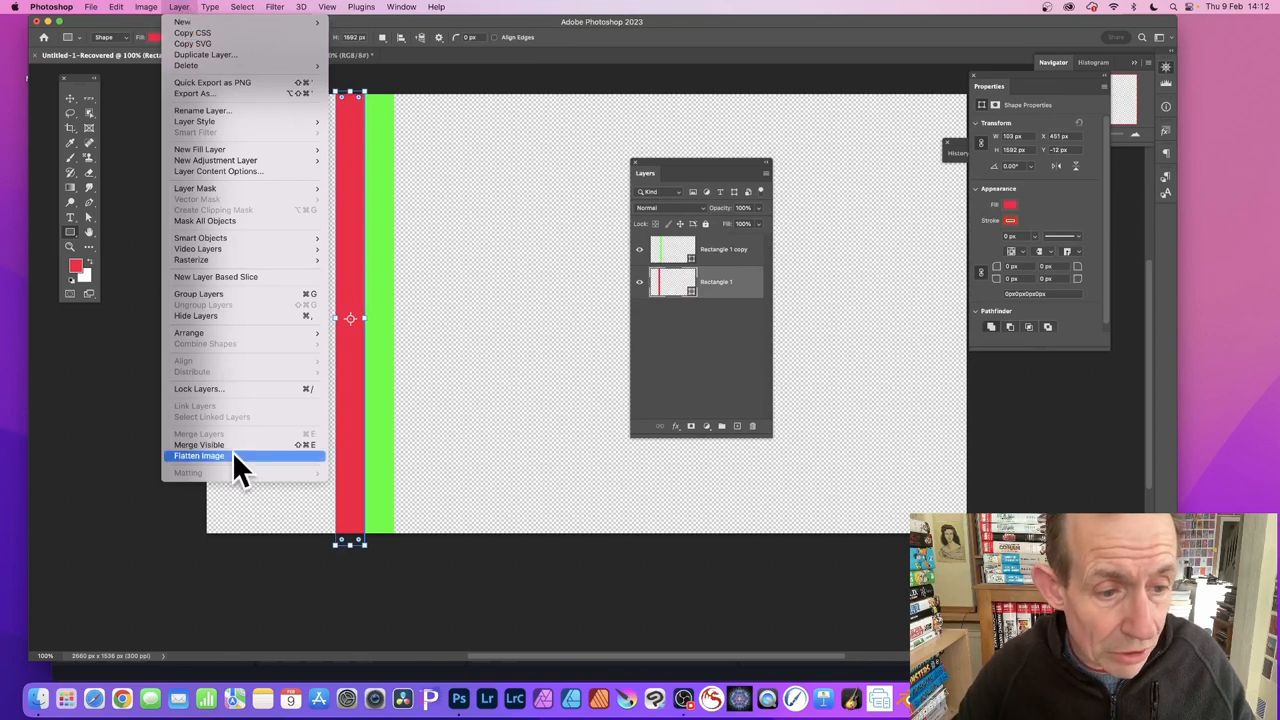
click(198, 456)
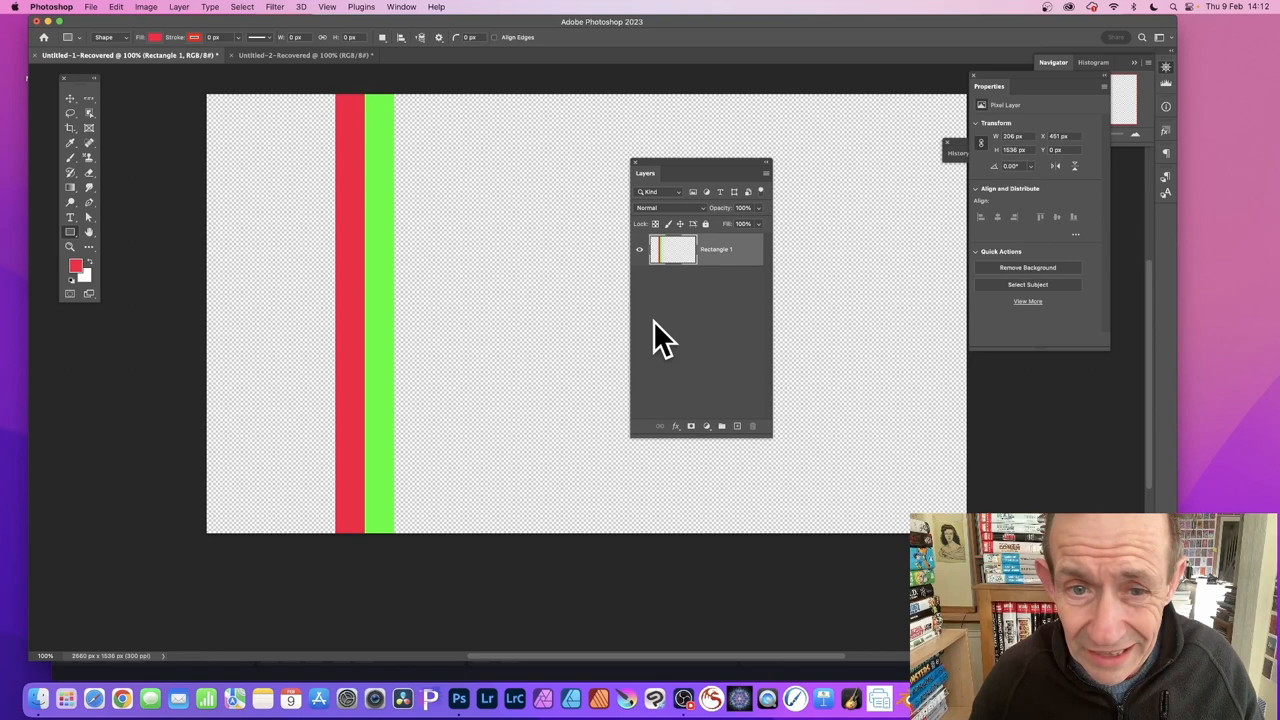
mouse_move(250, 18)
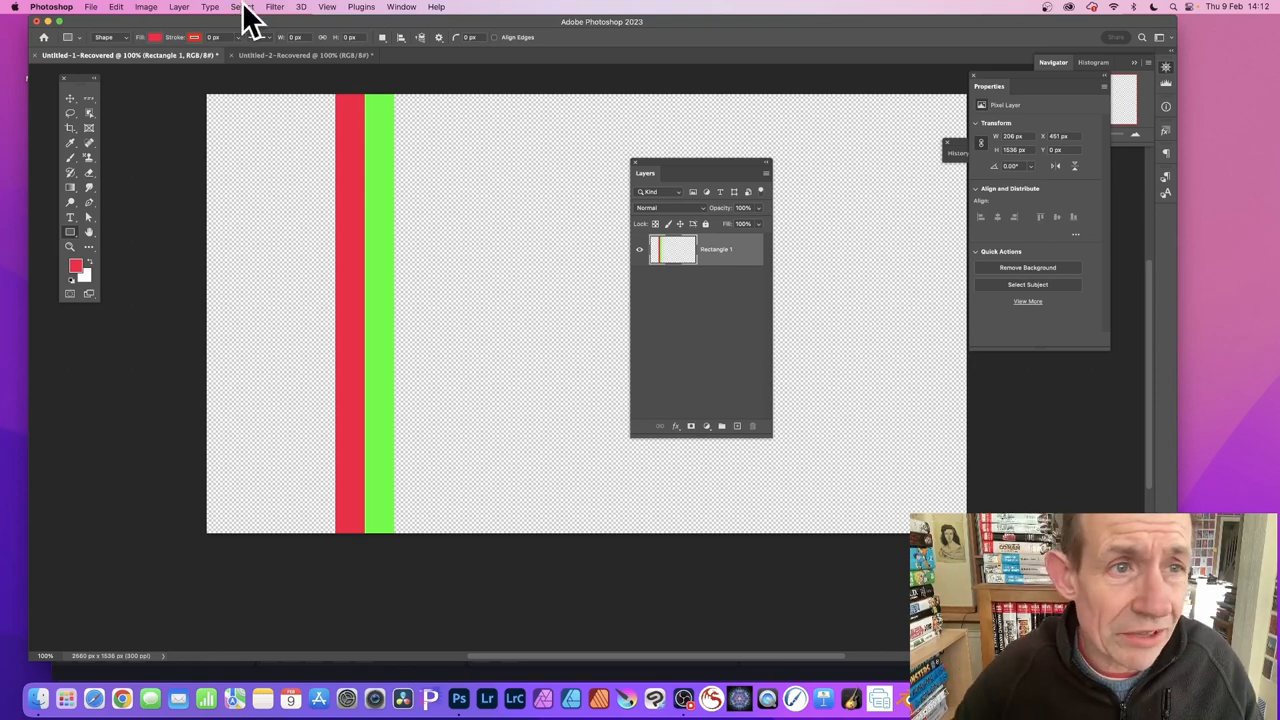
Load a selection from the Rectangle 1 Transparency channel to select the stripes.
click(242, 8)
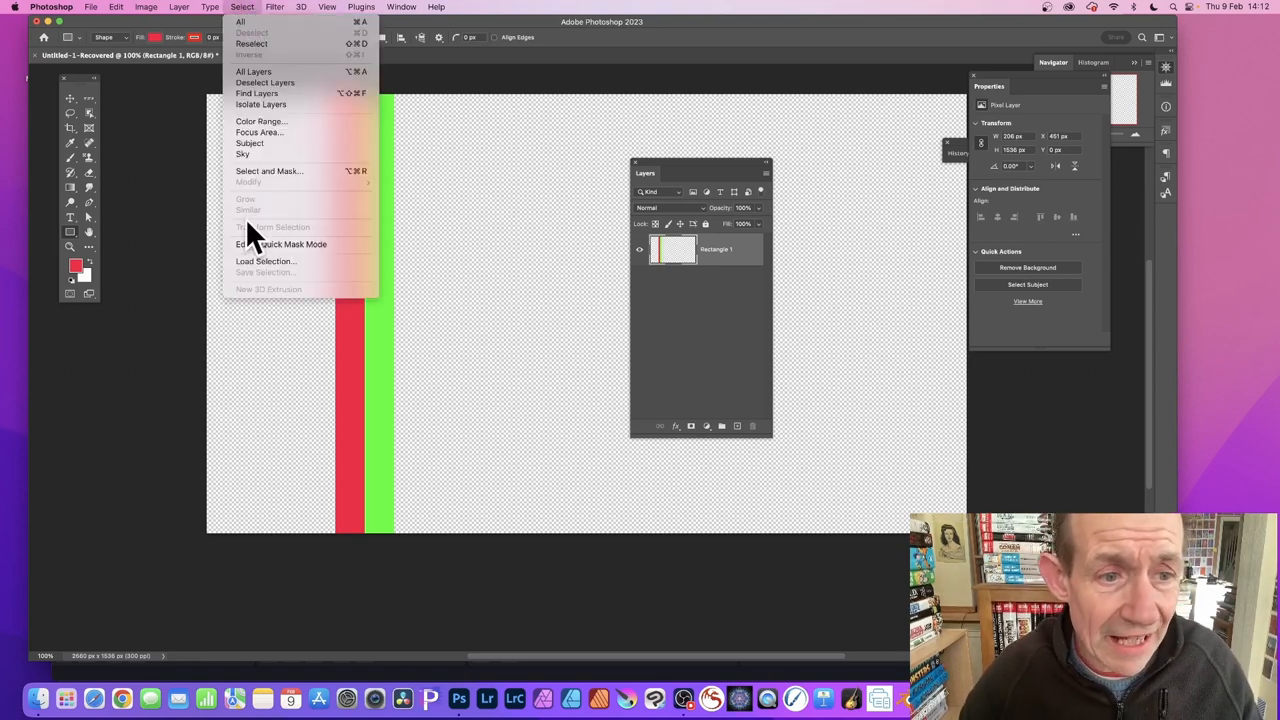
mouse_move(270, 278)
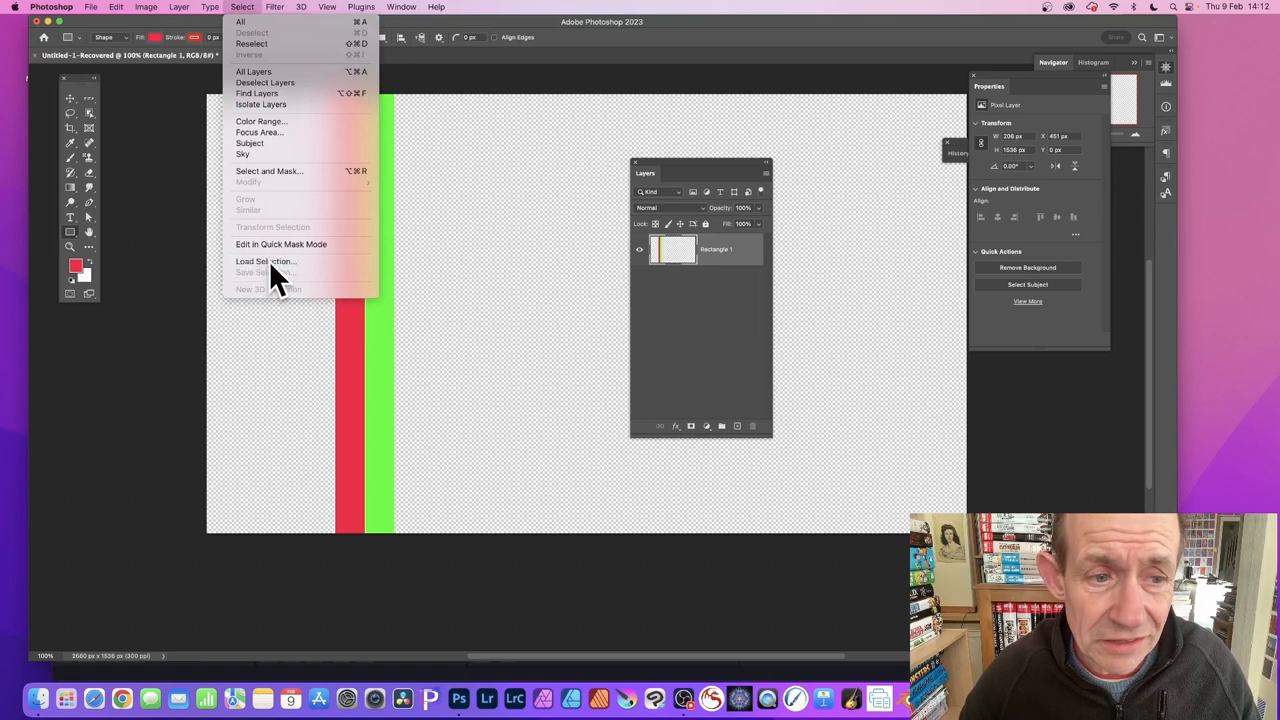
click(266, 260)
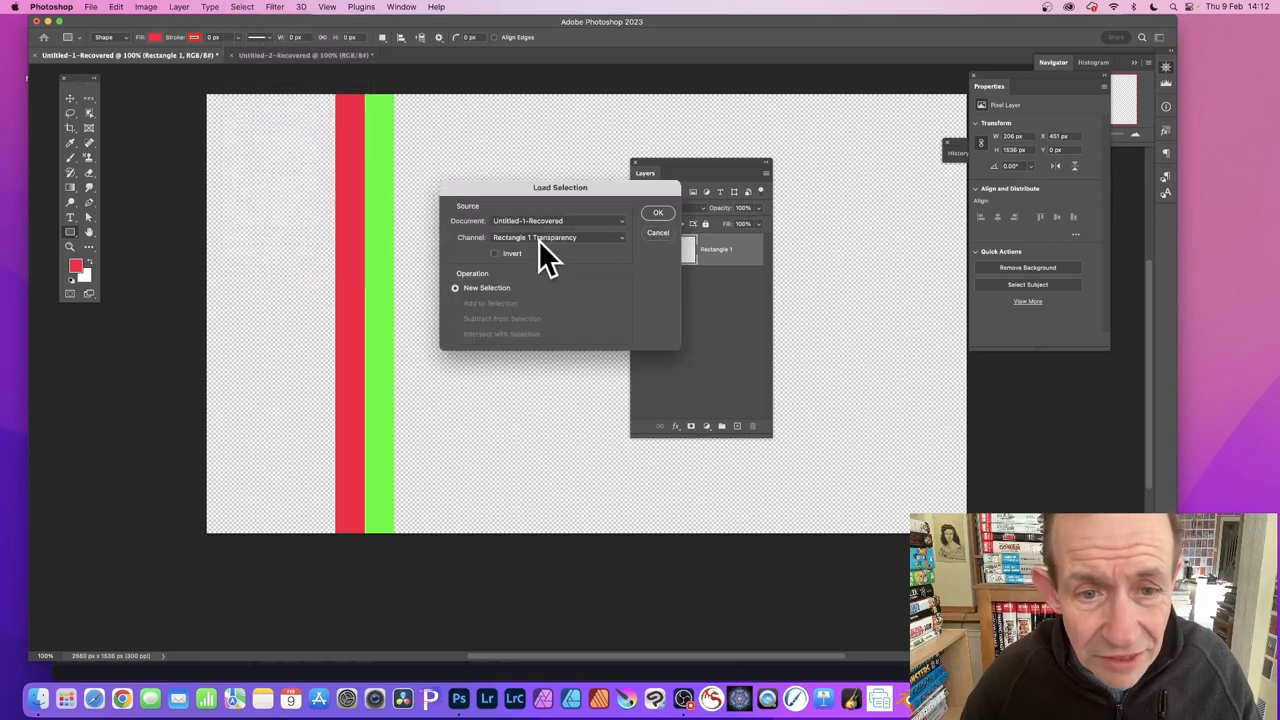
click(556, 236)
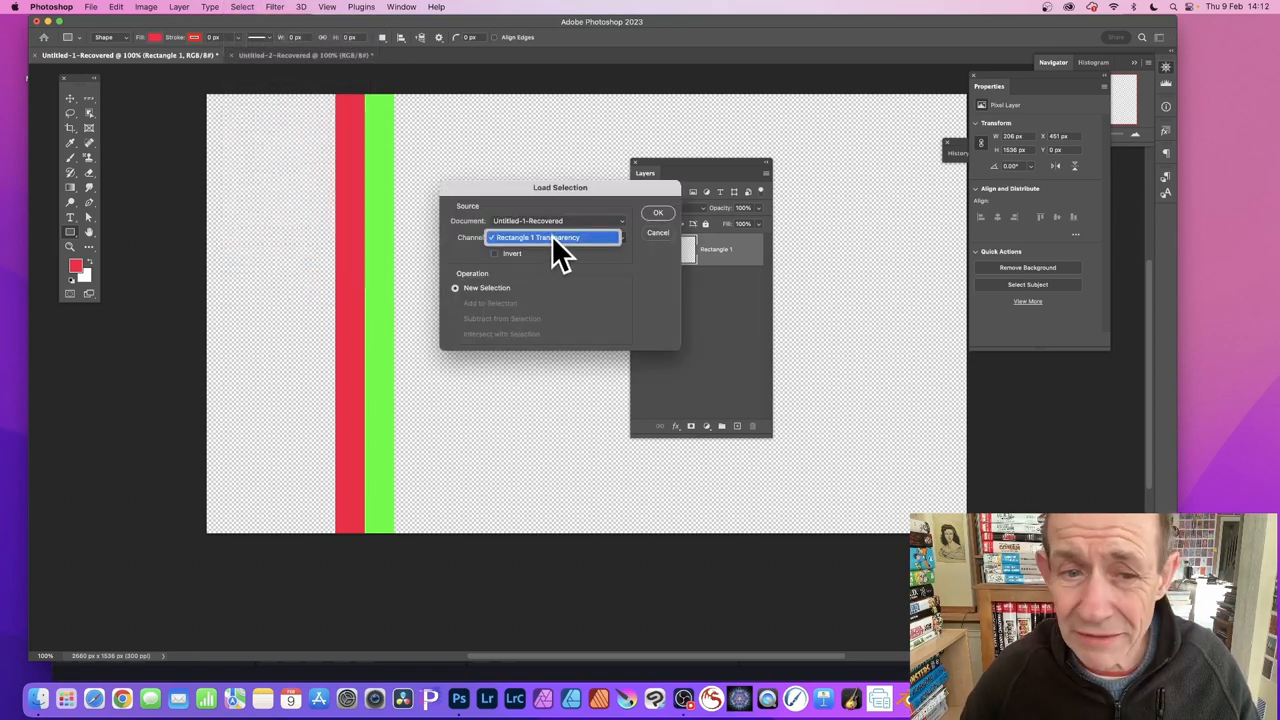
click(658, 212)
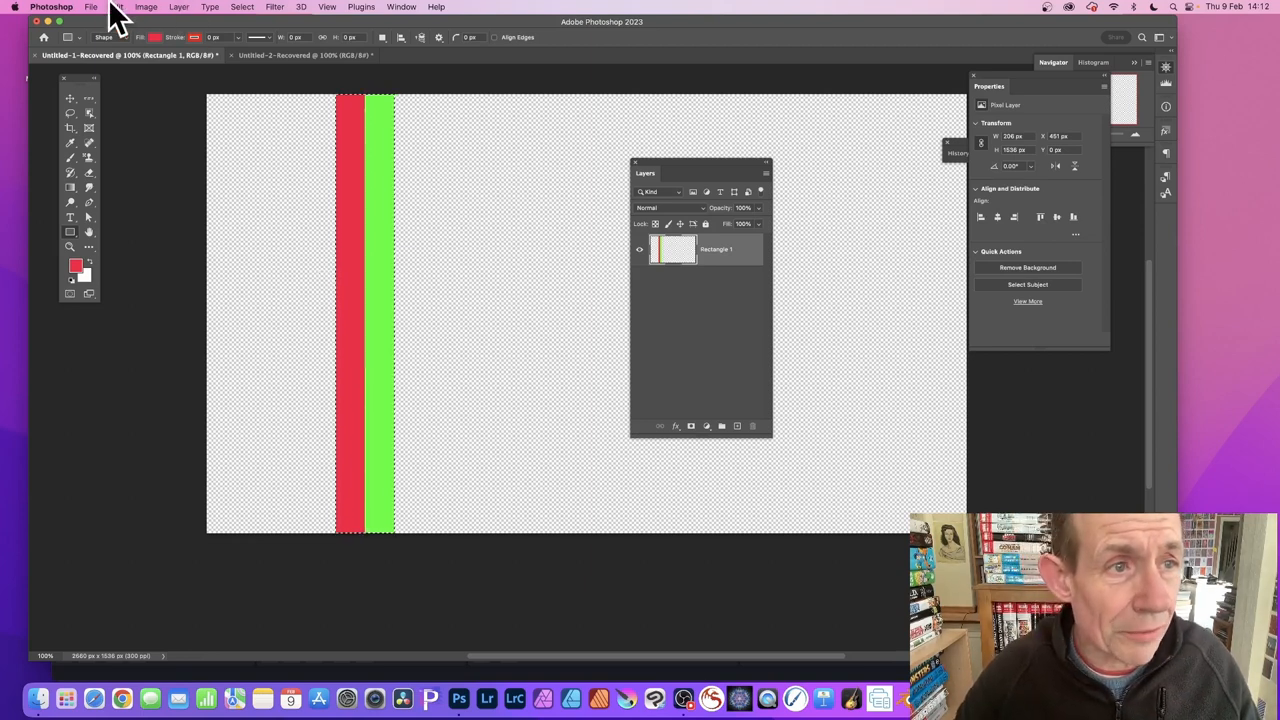
Define the selected red-green stripes as a new pattern and switch to the blank Untitled-2 document.
click(116, 8)
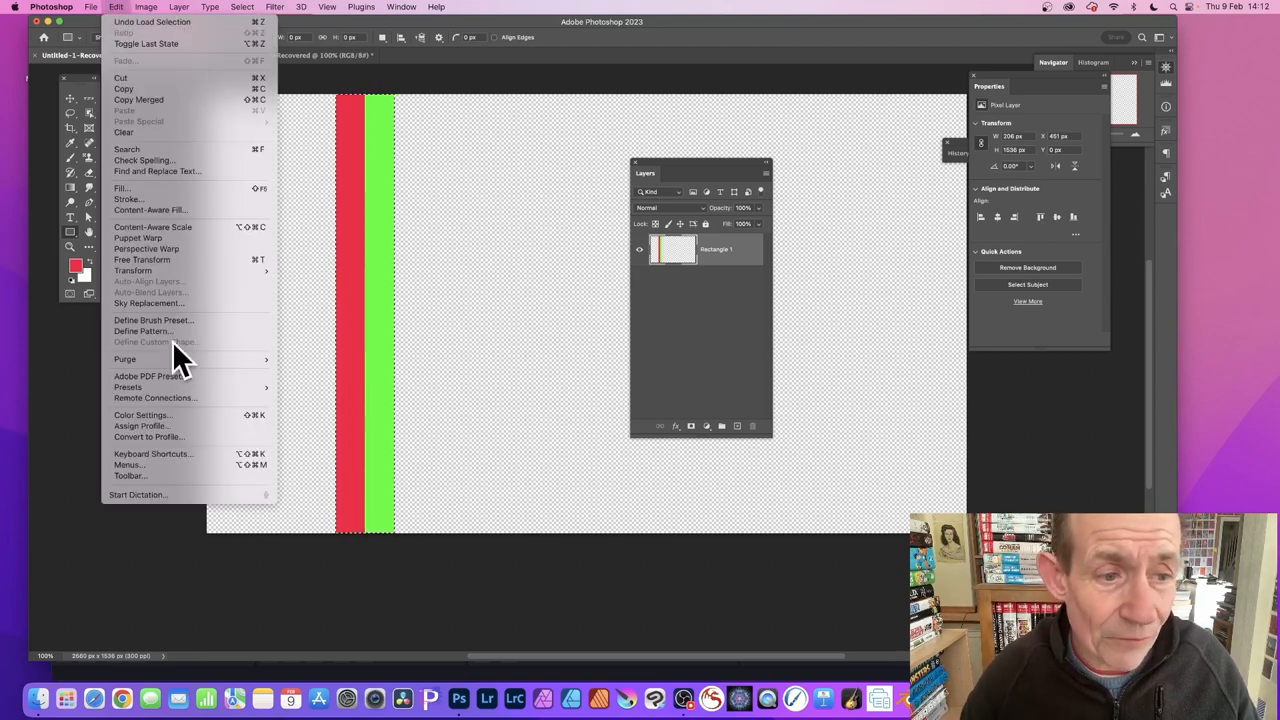
click(144, 332)
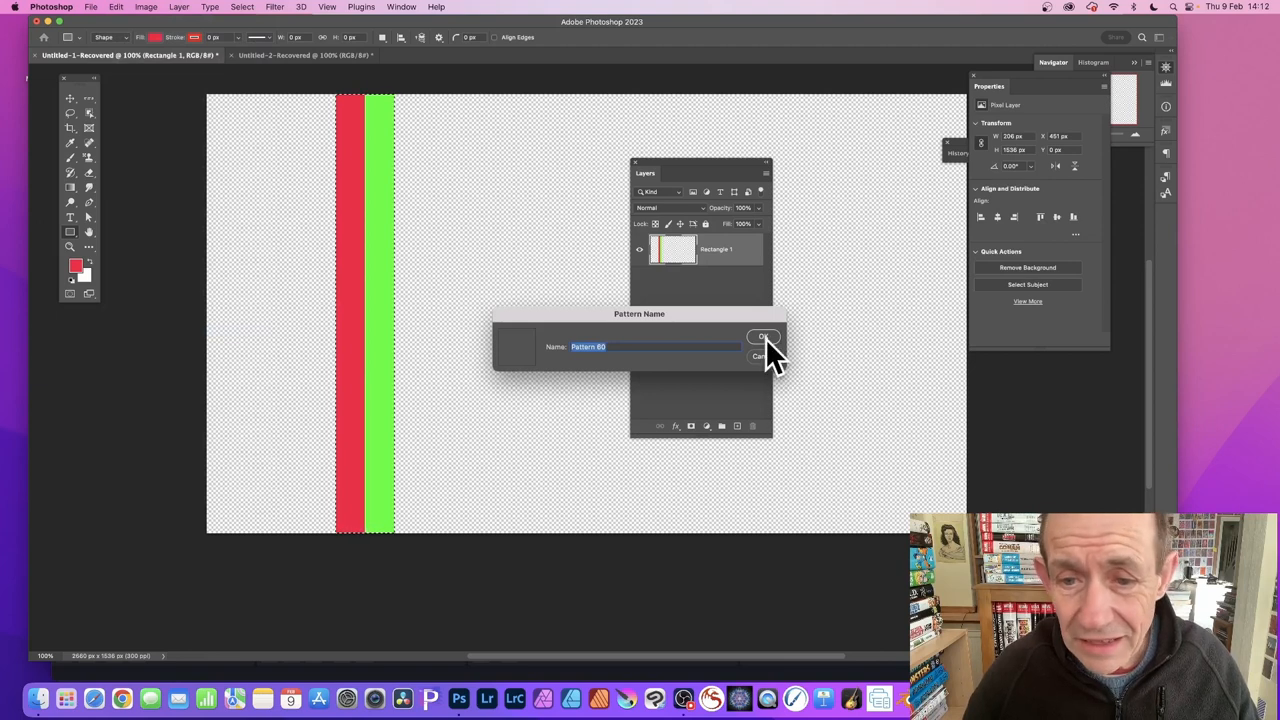
click(764, 336)
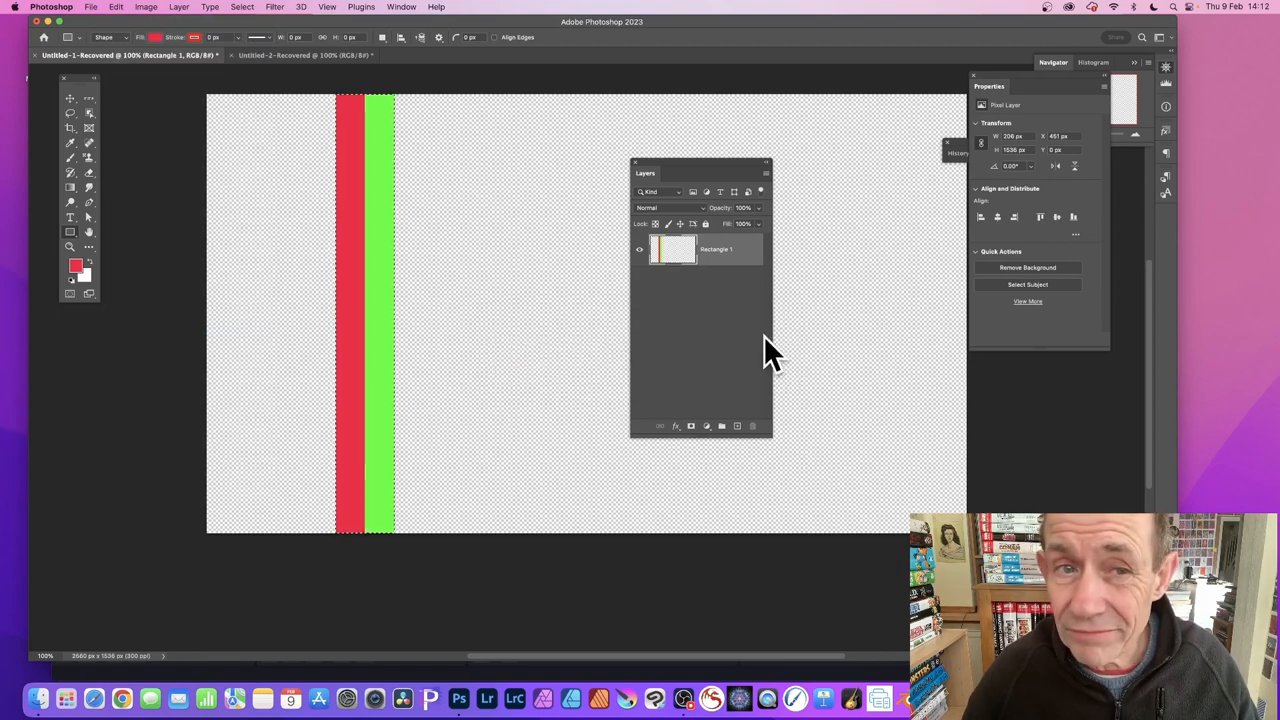
click(300, 56)
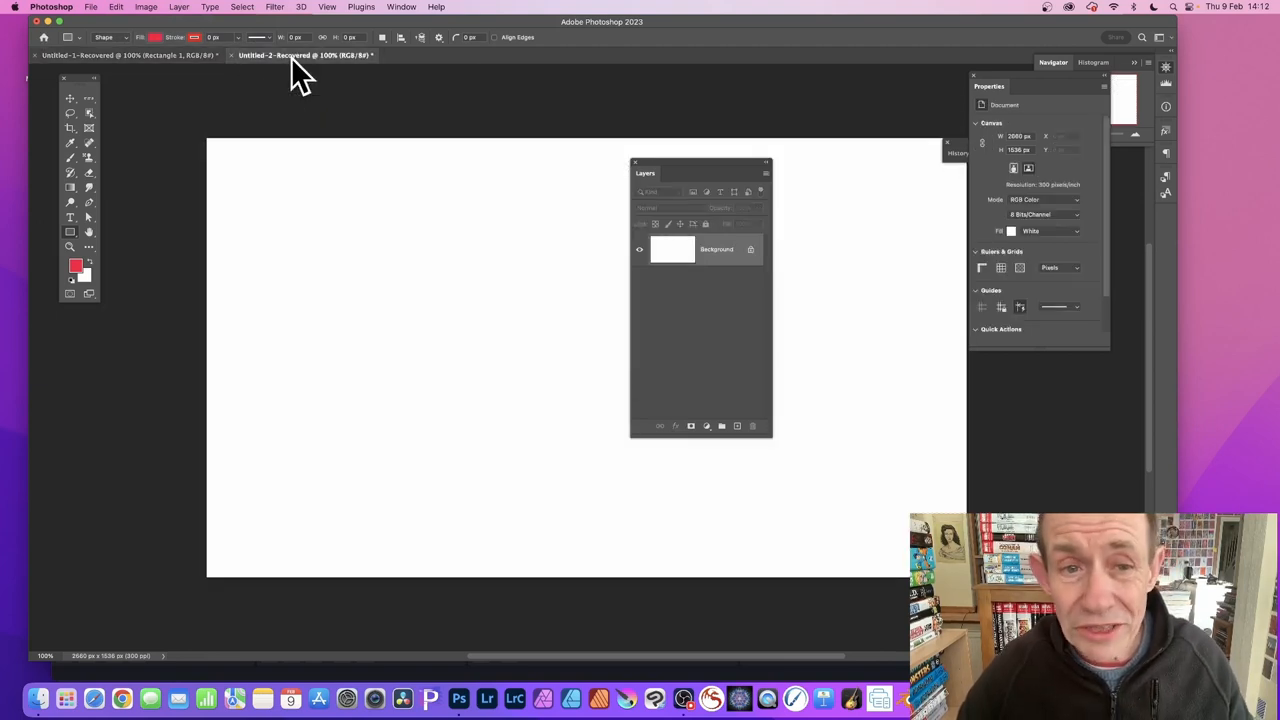
Try a pattern fill layer at angle -66.45, then abandon it and return to the red-rectangle document.
click(178, 8)
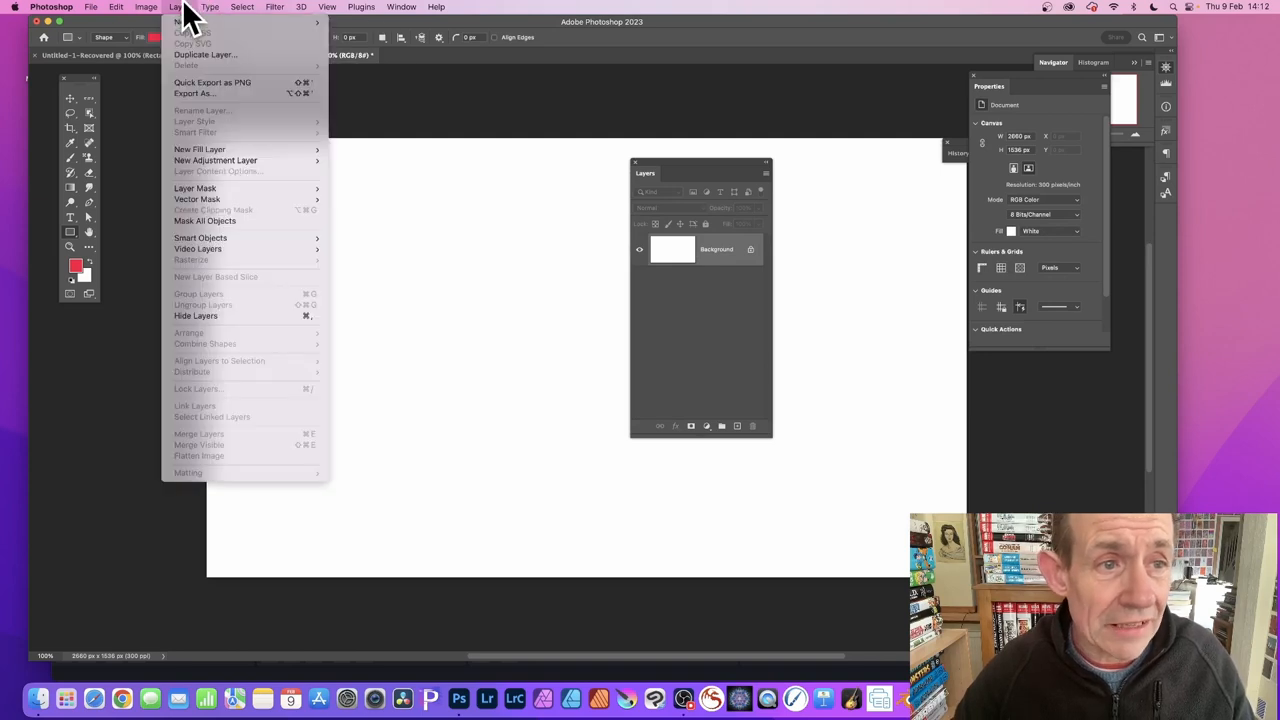
mouse_move(200, 148)
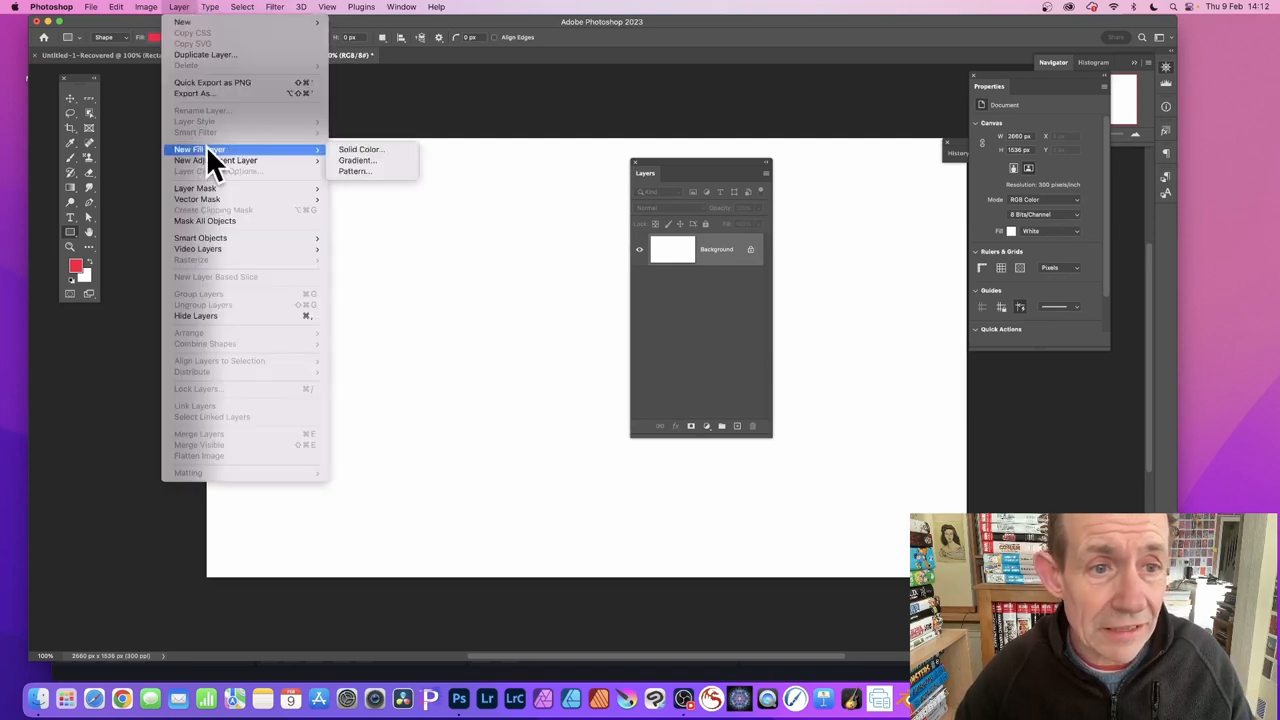
click(354, 172)
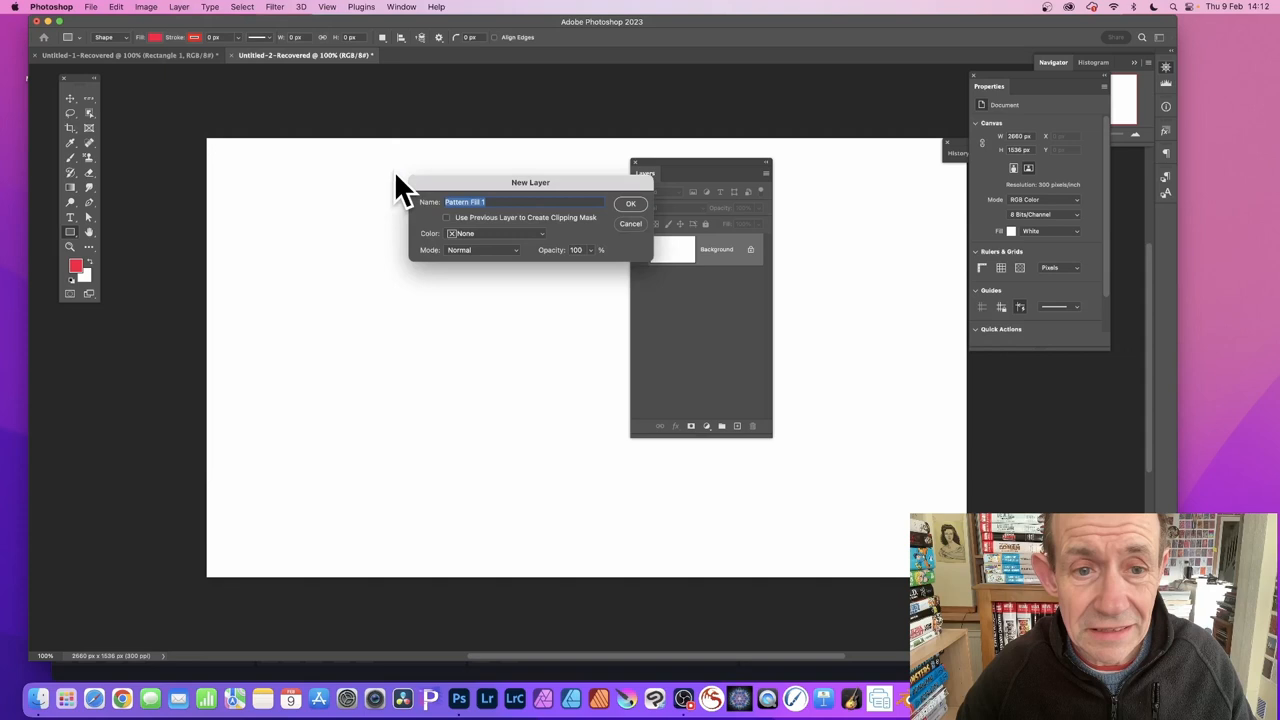
click(630, 204)
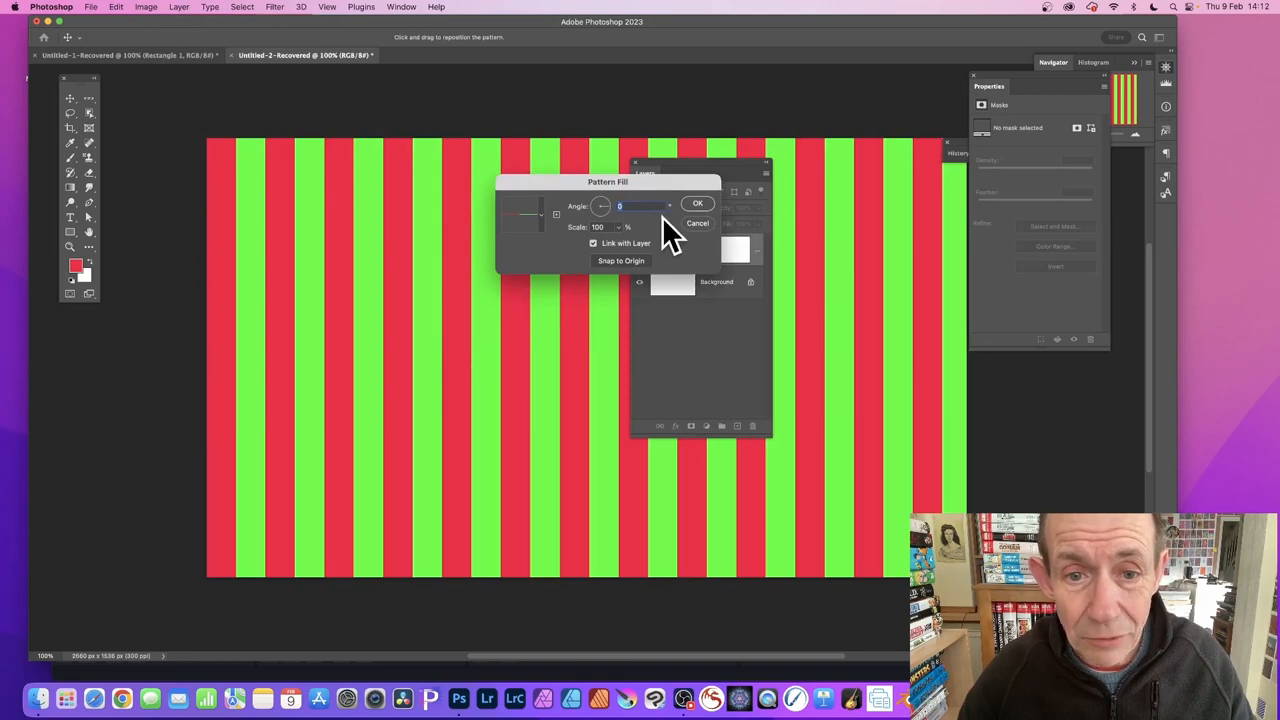
text(-66.45)
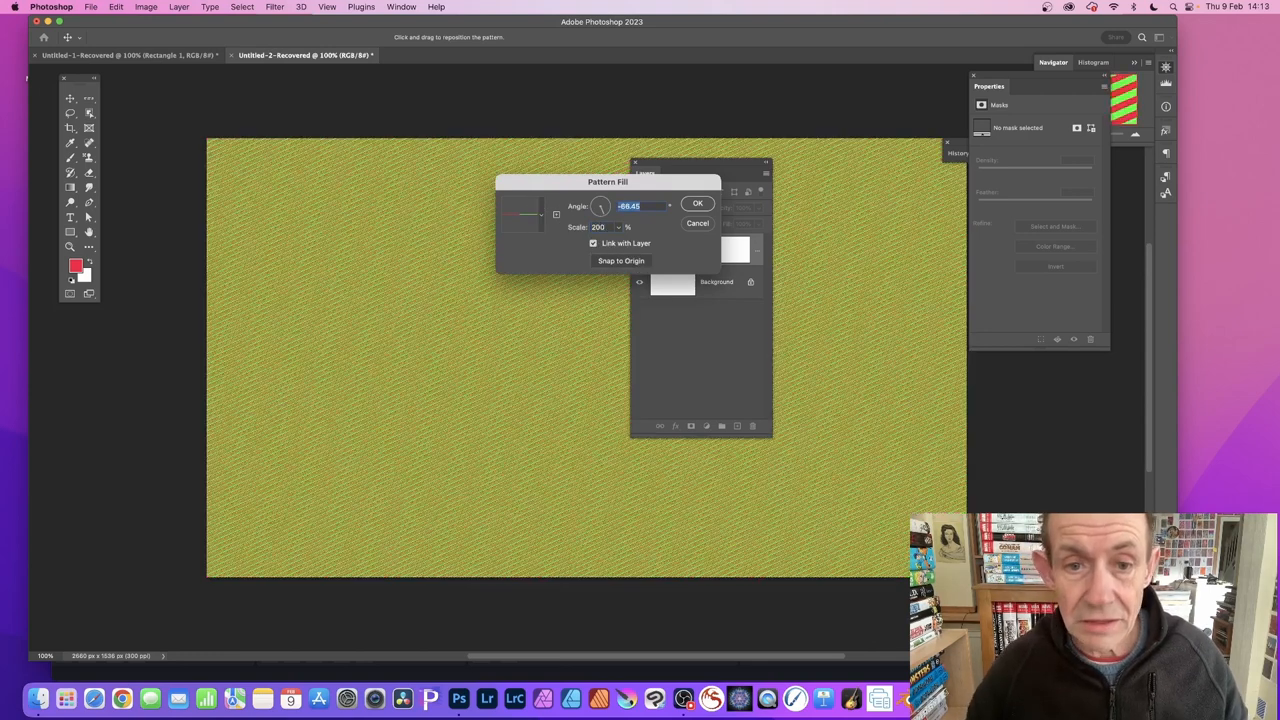
click(698, 204)
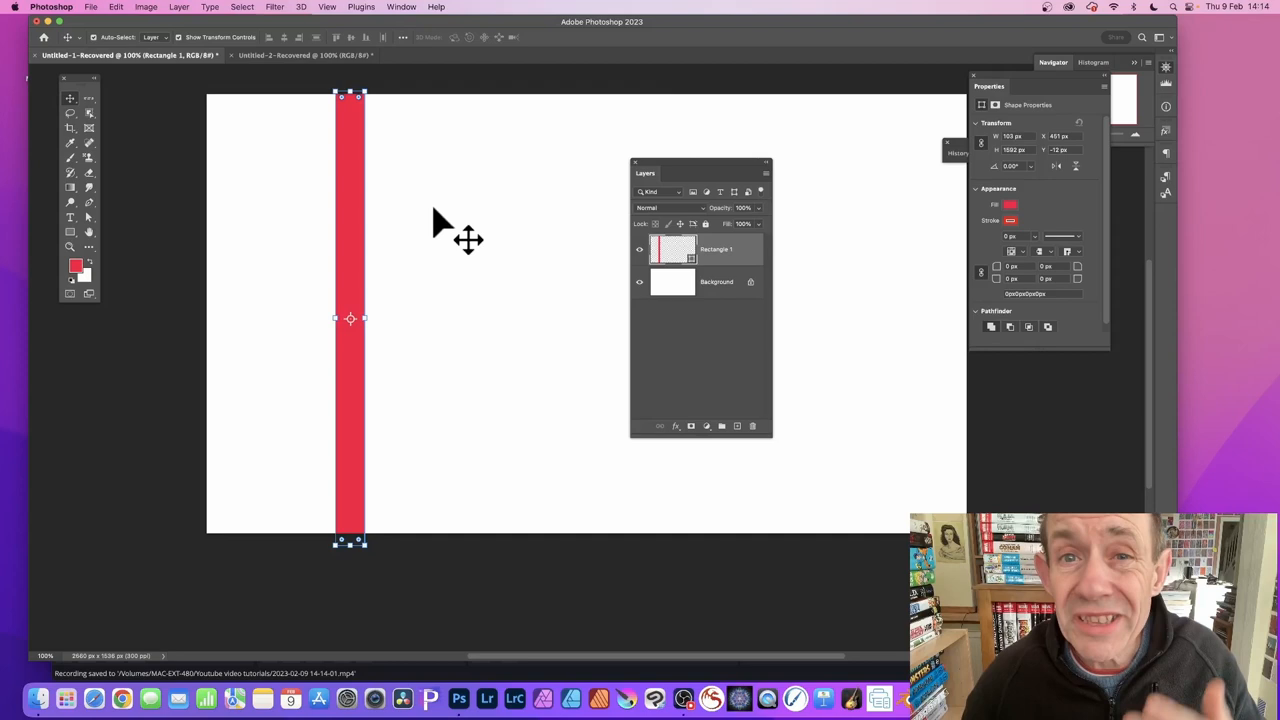
mouse_move(356, 210)
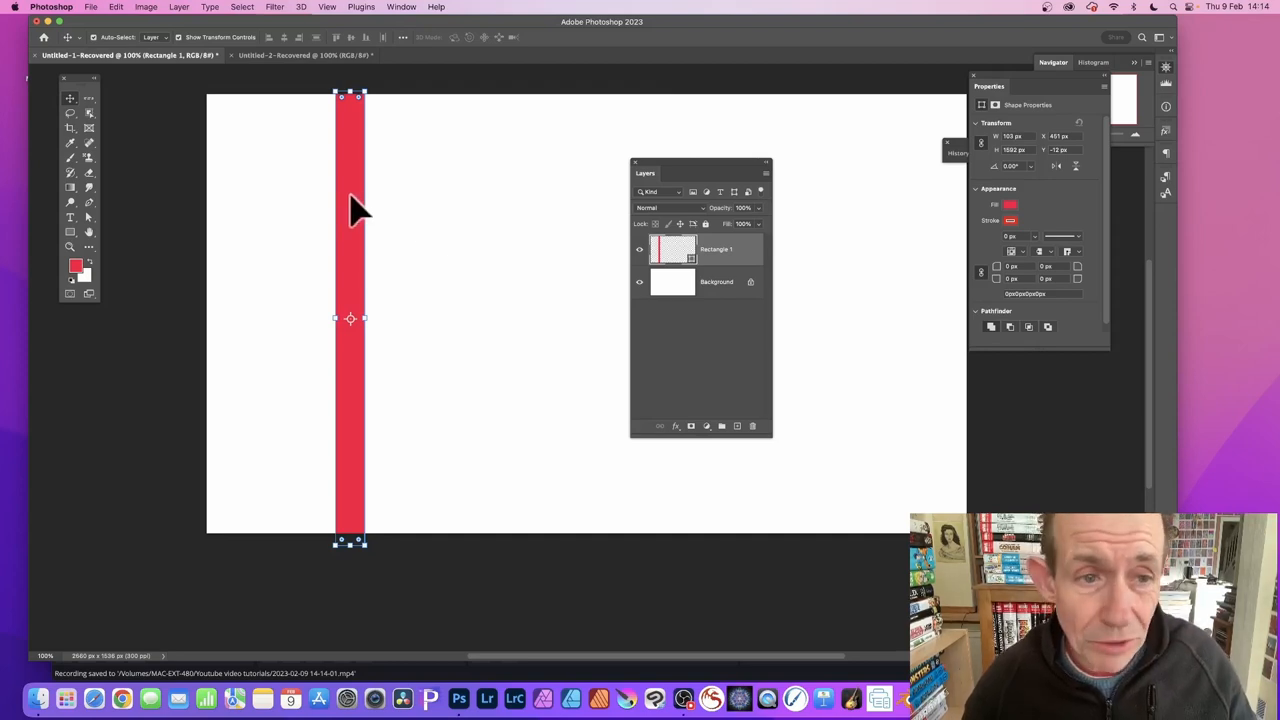
mouse_move(372, 212)
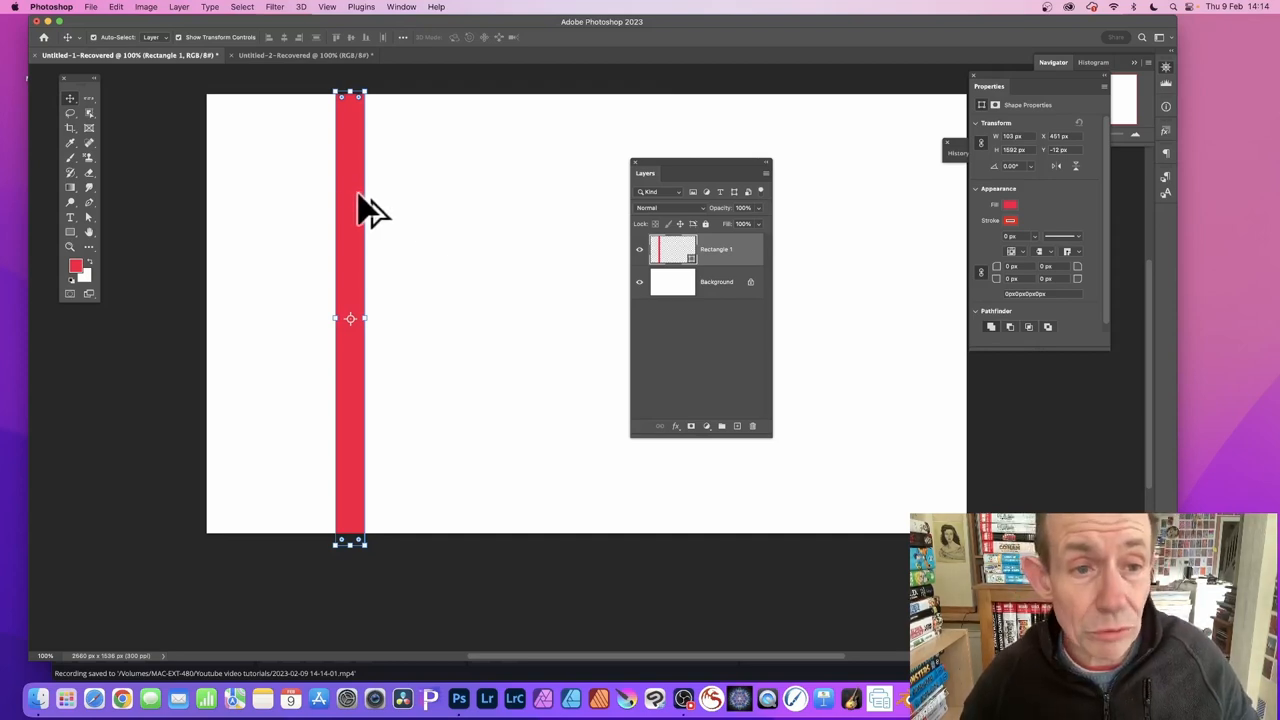
Duplicate the red bar beside itself and pick a new fill colour for the copy.
drag(350, 200, 364, 210)
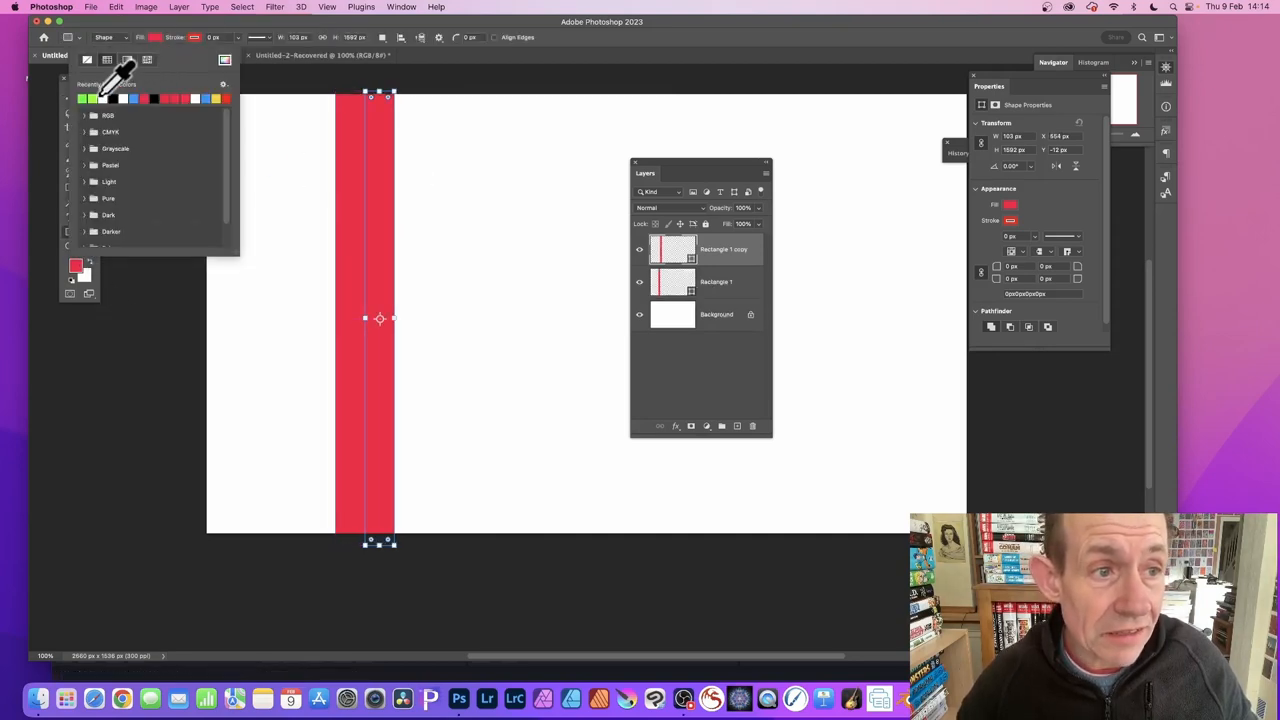
click(82, 98)
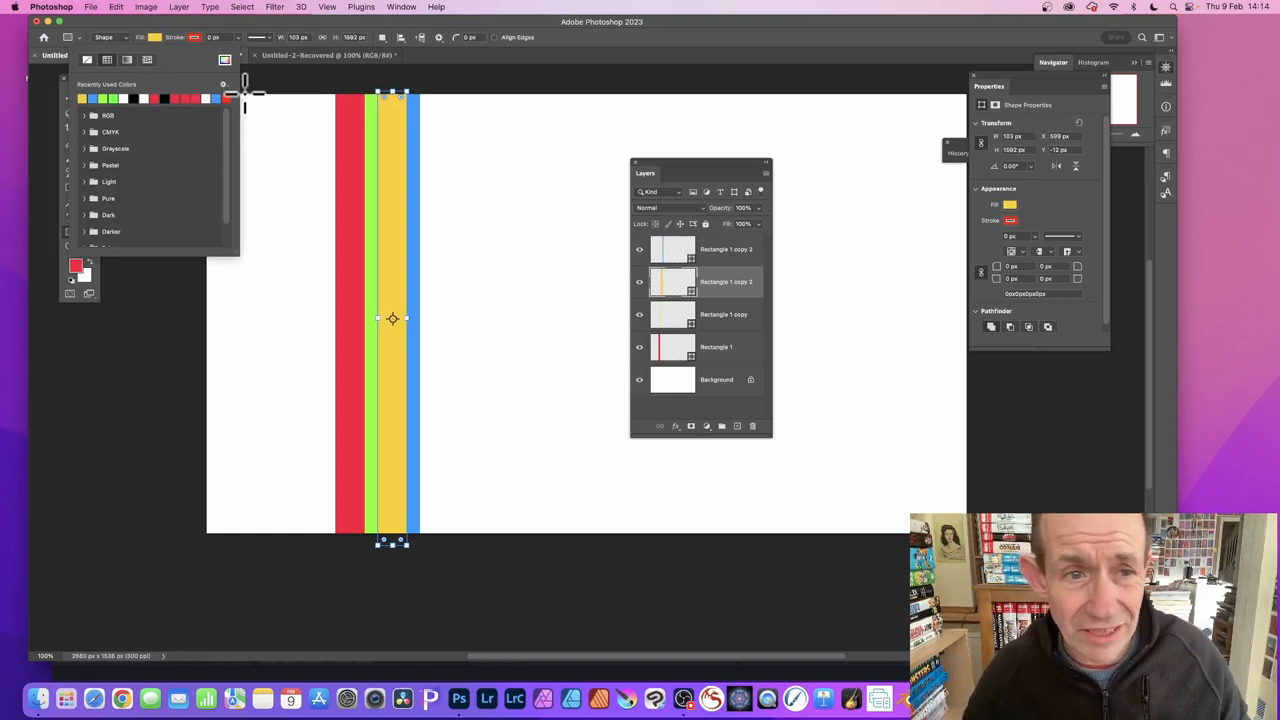
Delete the white Background layer and merge the four visible stripes into one layer.
click(716, 380)
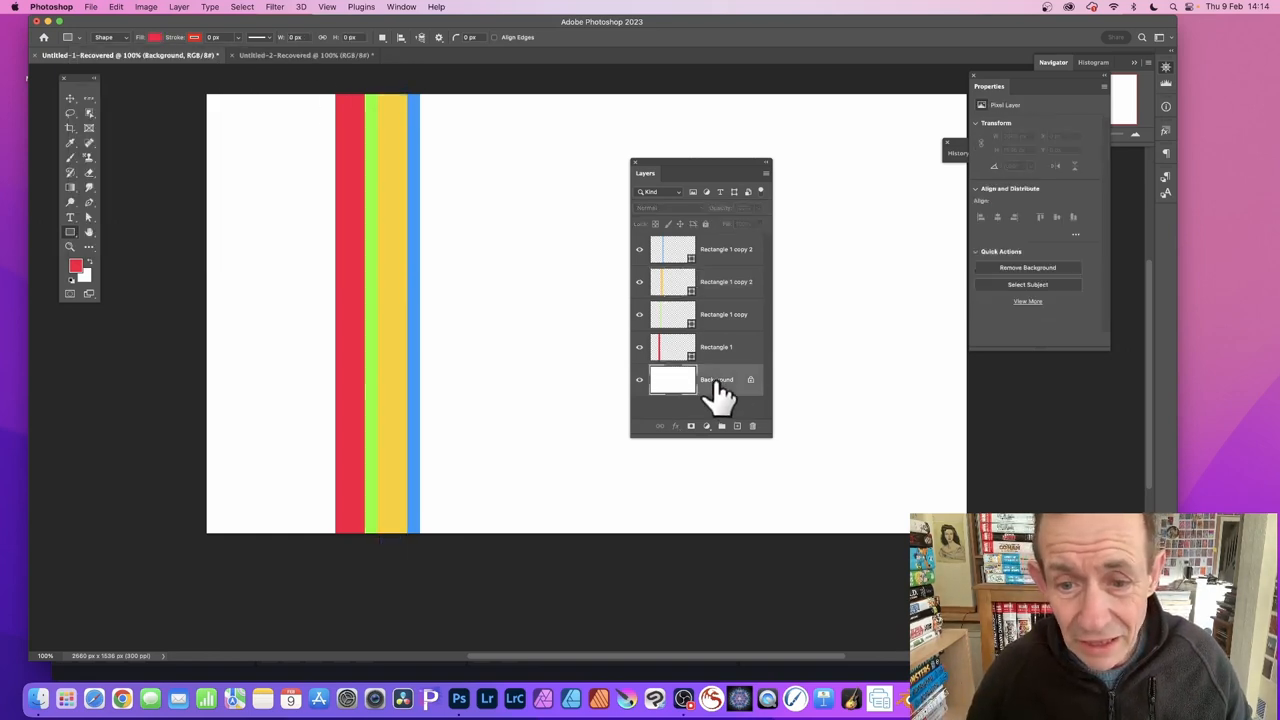
click(752, 424)
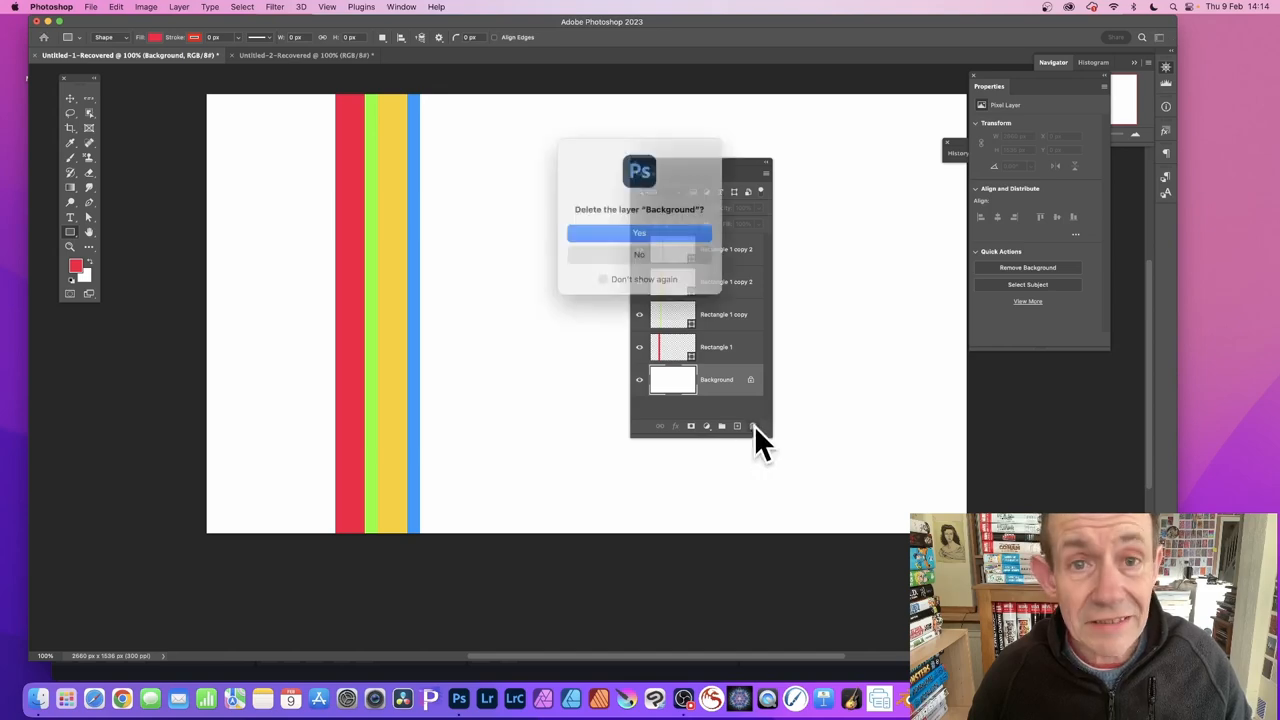
click(640, 232)
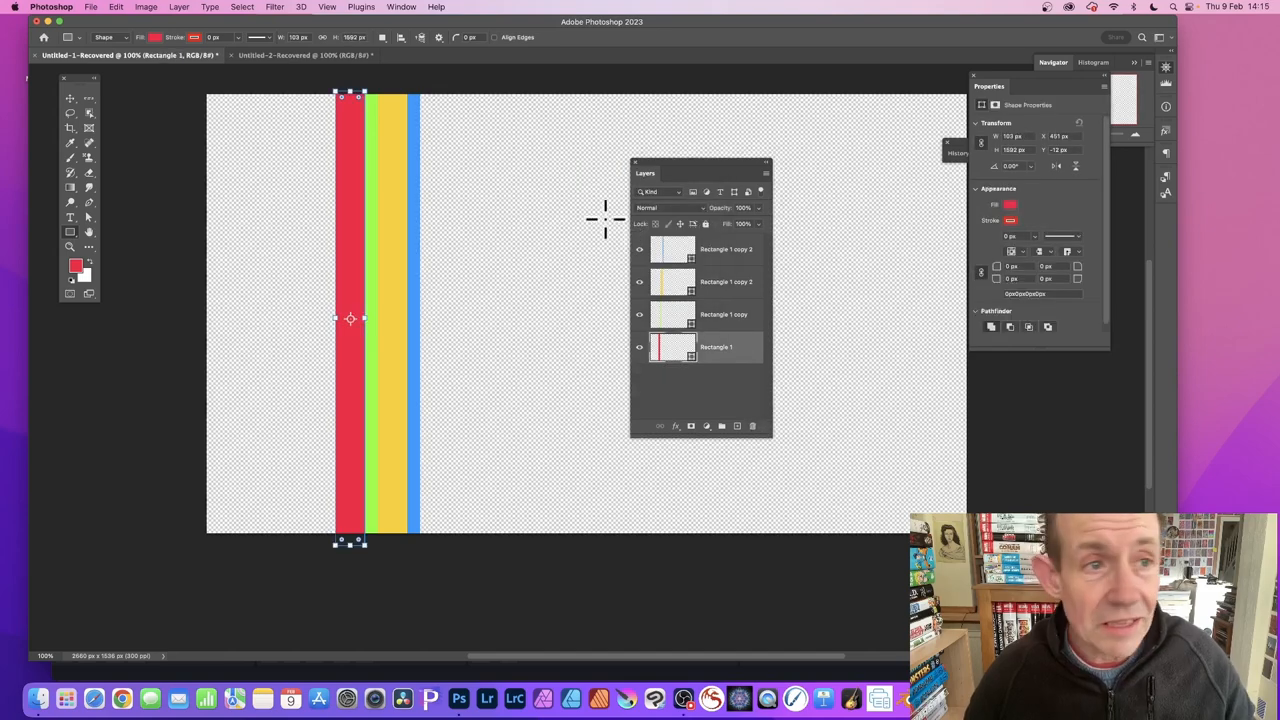
click(180, 8)
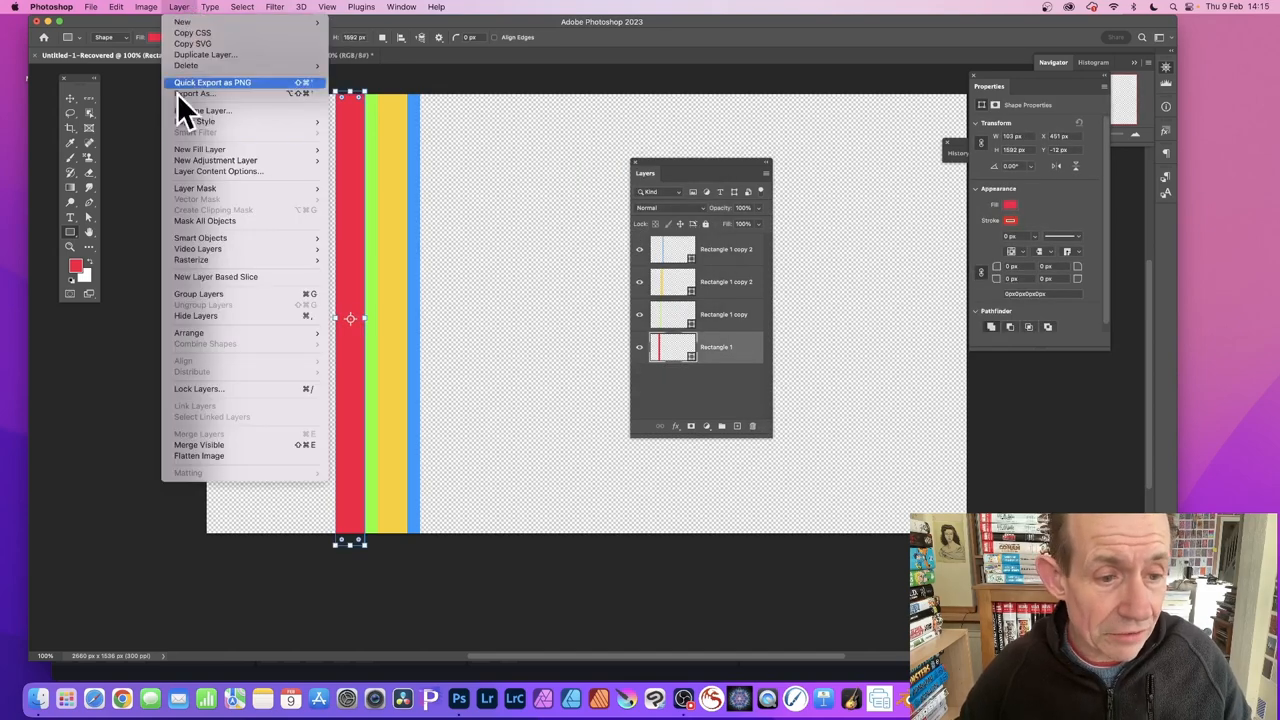
mouse_move(224, 444)
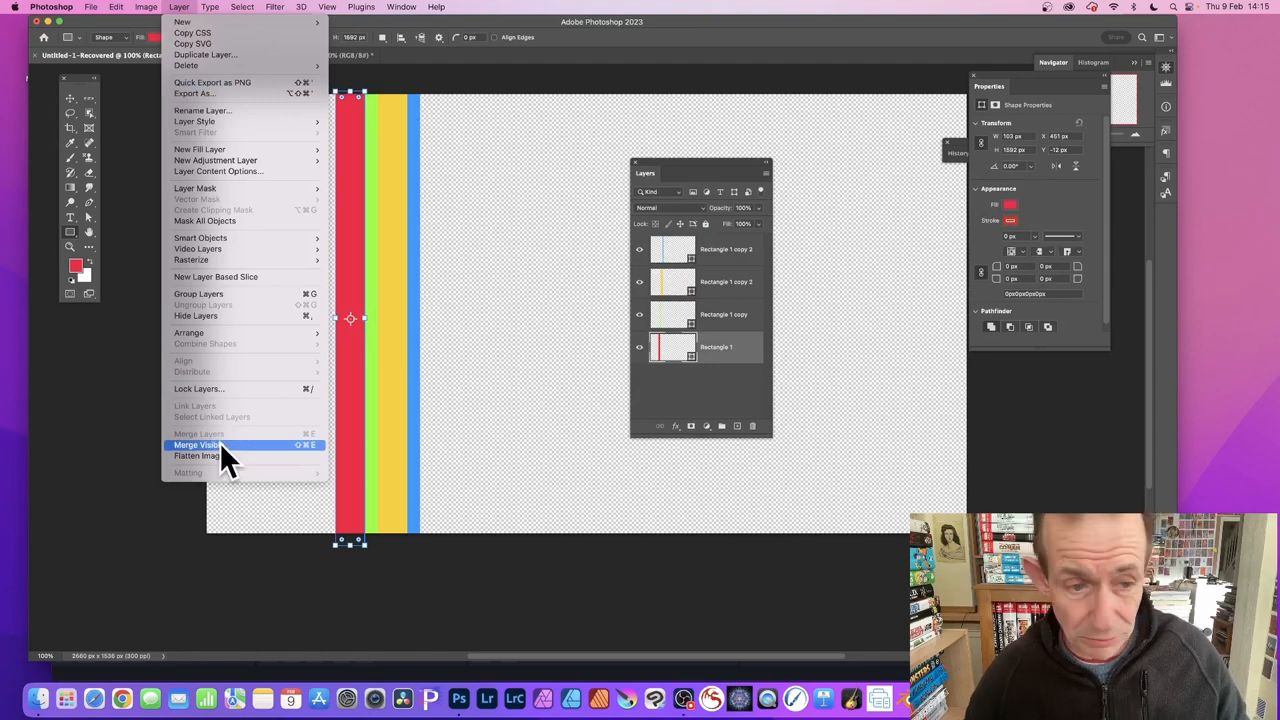
click(200, 444)
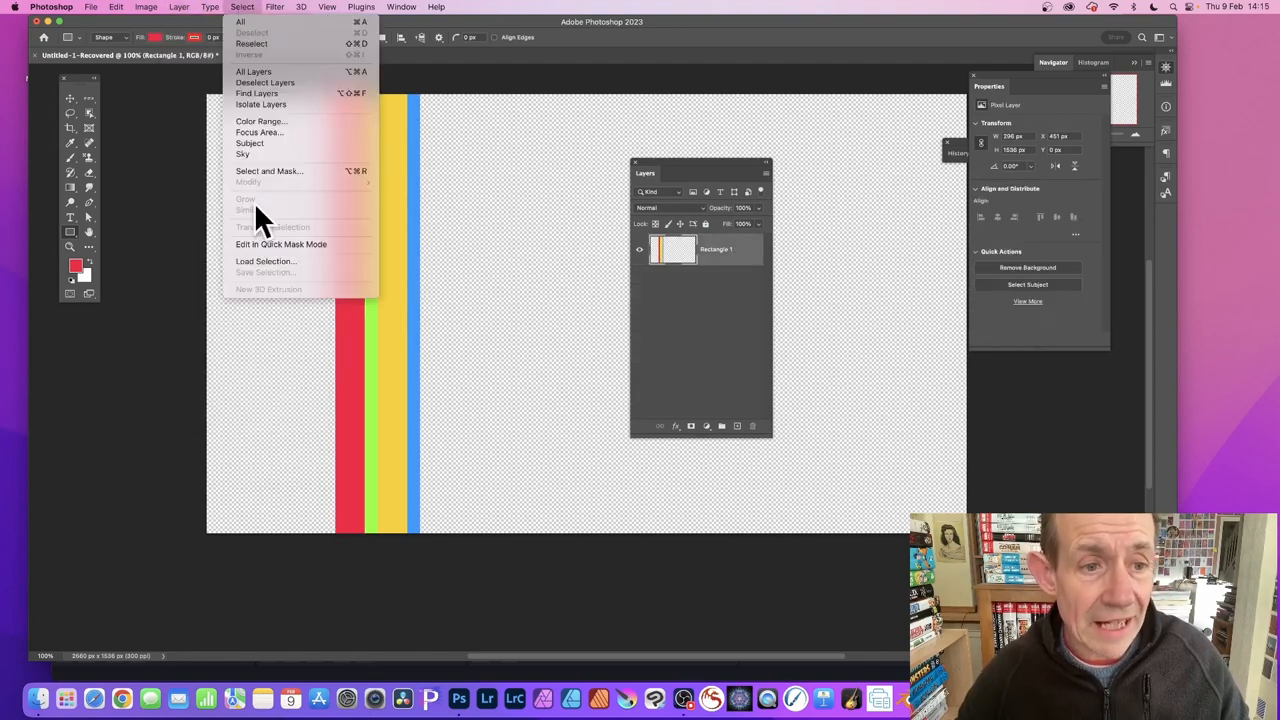
Load a selection from the layer's Transparency channel to select the four stripes.
click(266, 260)
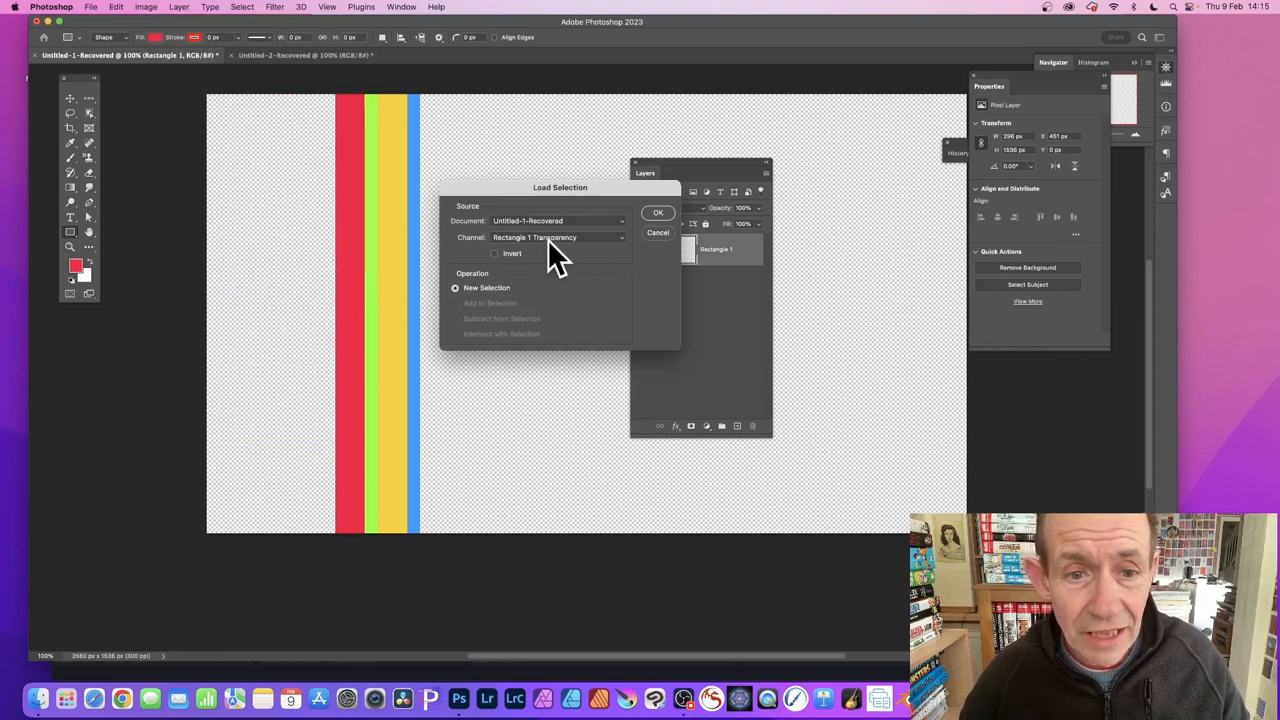
click(558, 236)
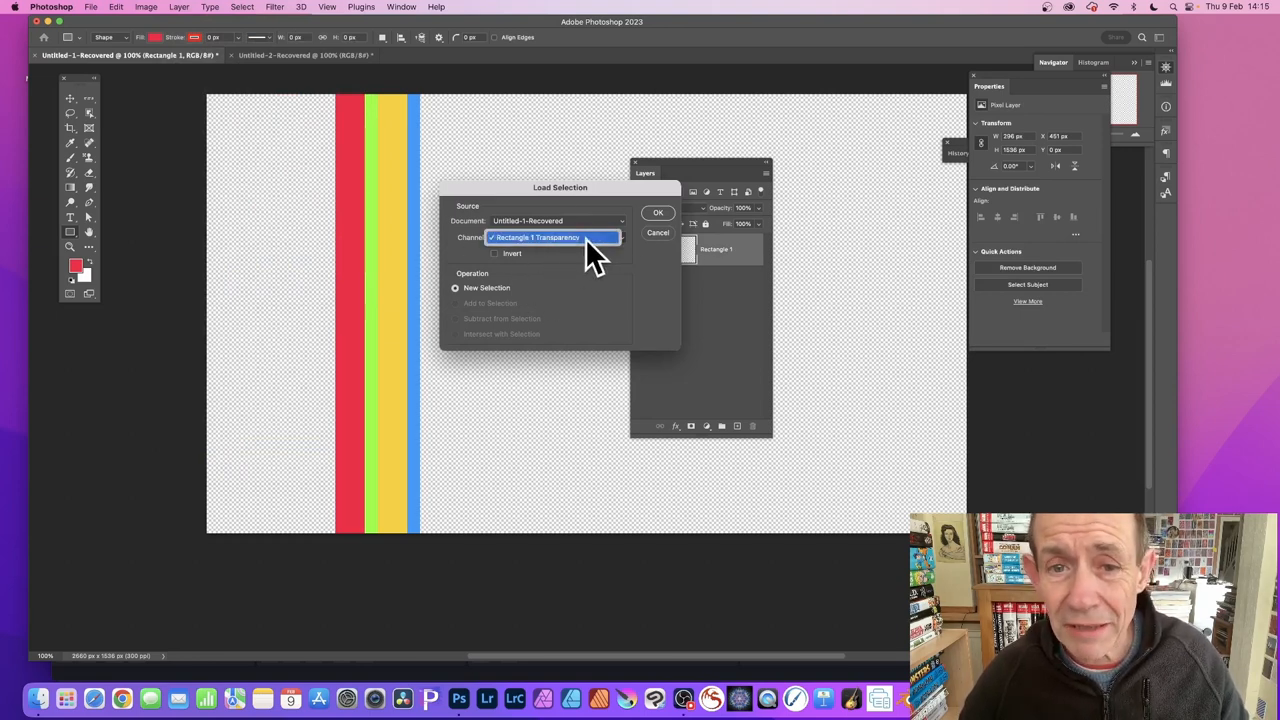
click(658, 212)
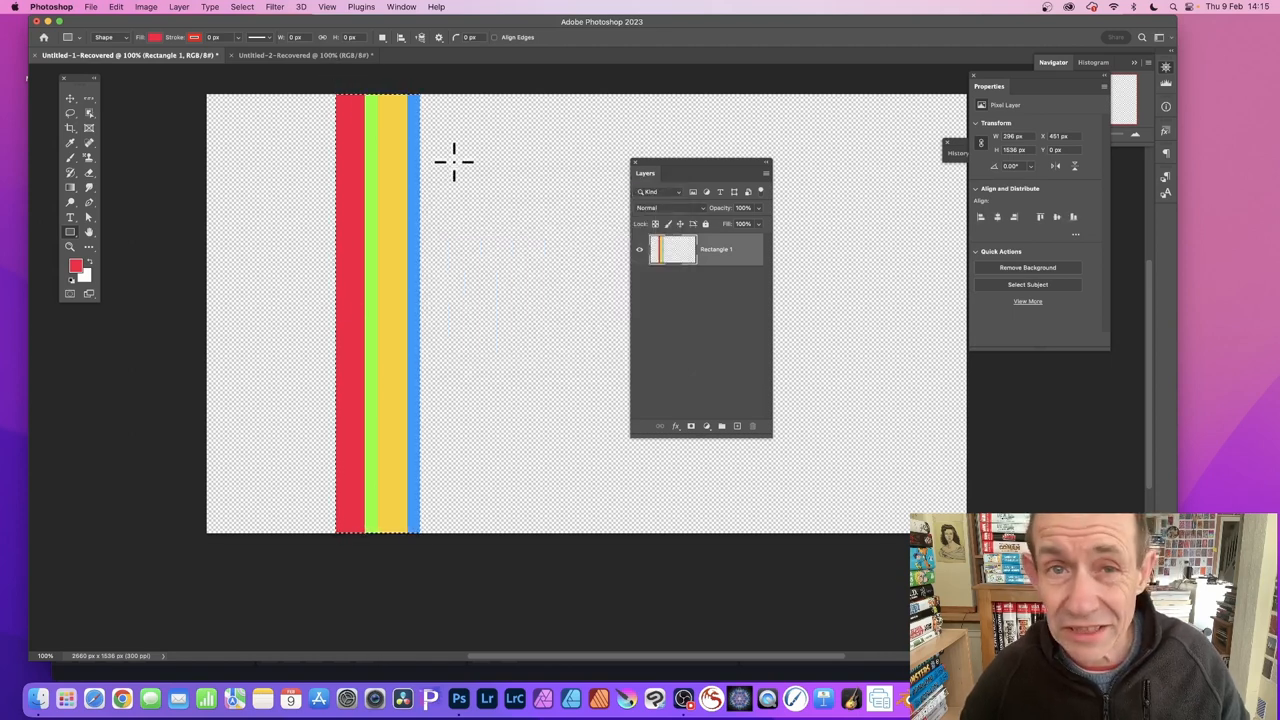
Define the four-colour stripes as a new pattern and switch to the blank Untitled-2 document.
click(116, 8)
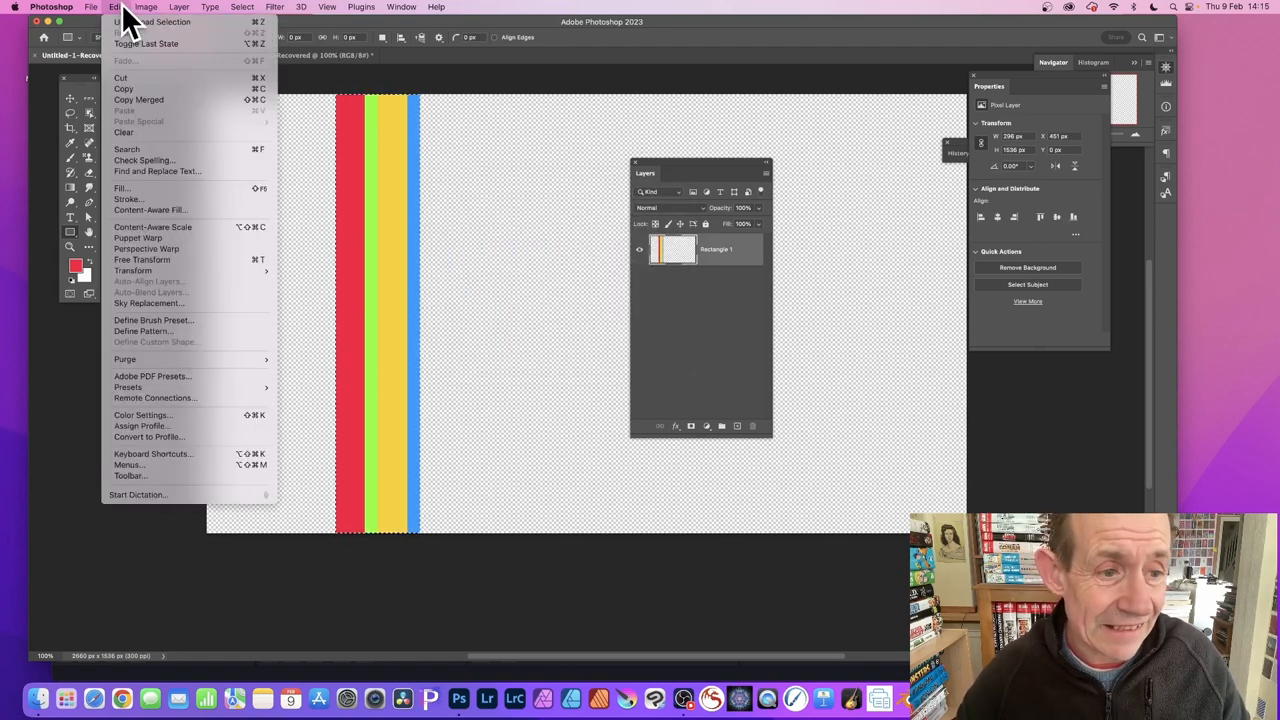
click(144, 332)
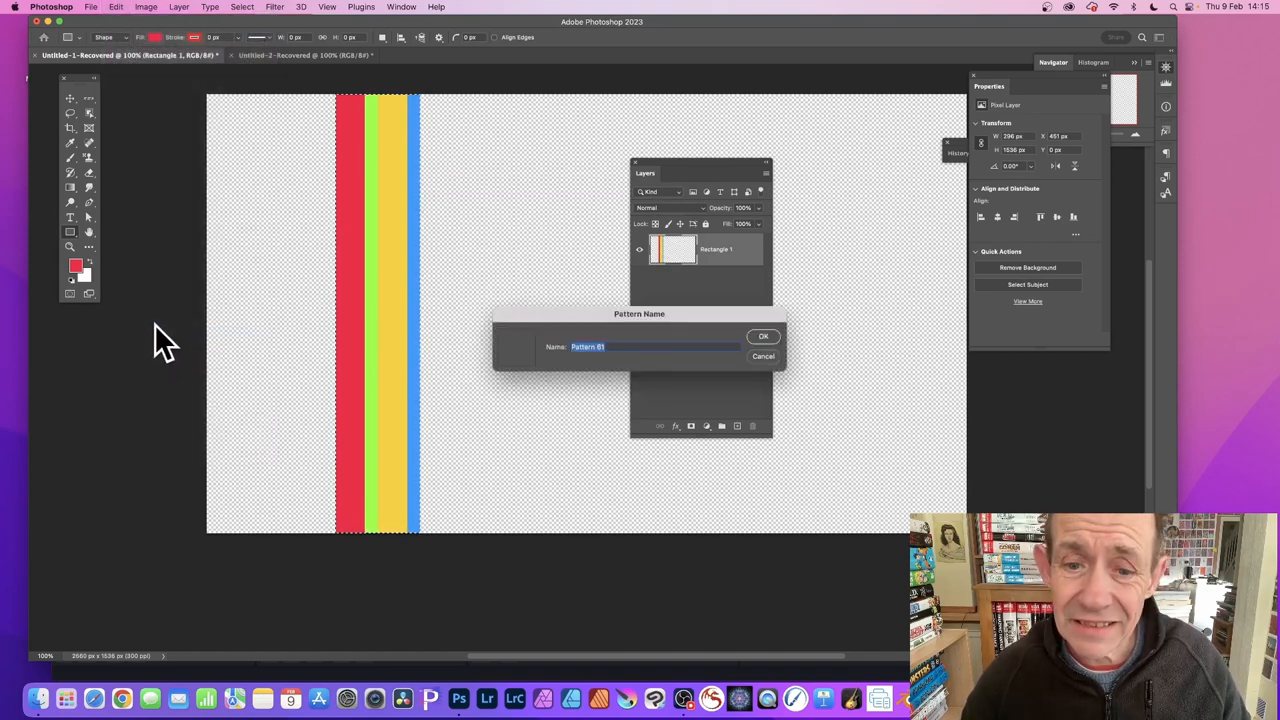
click(764, 336)
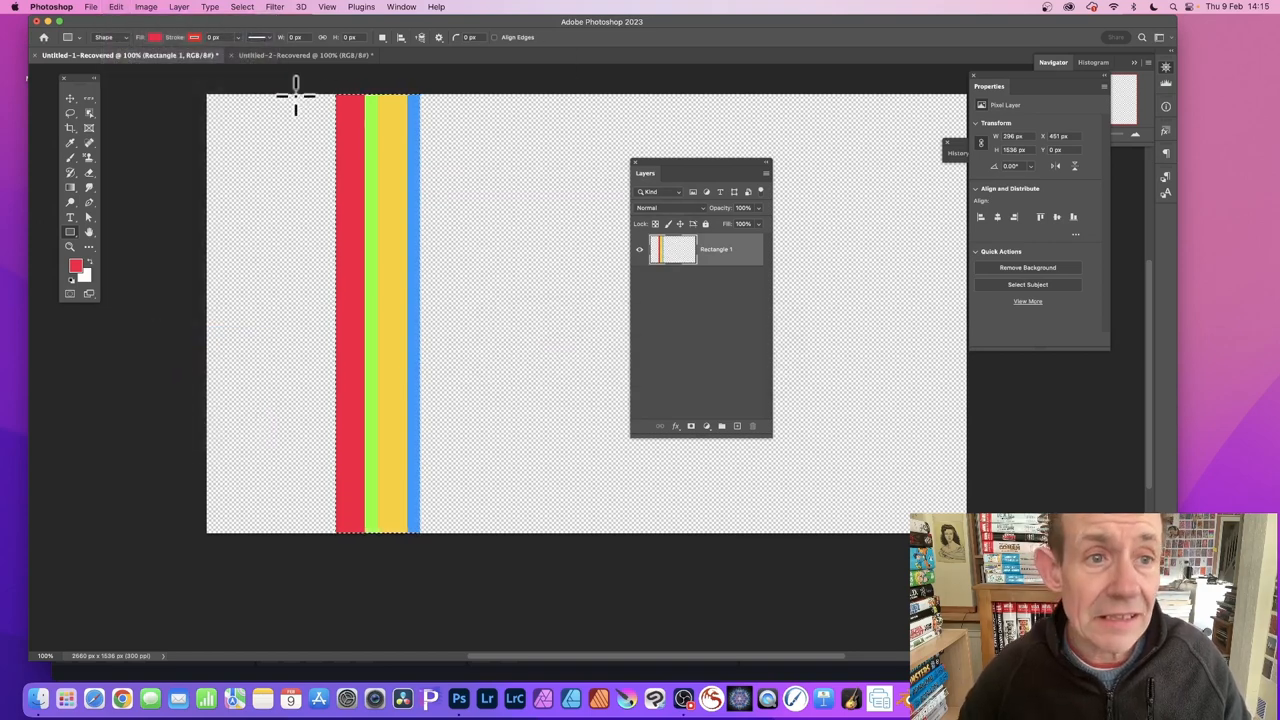
click(300, 56)
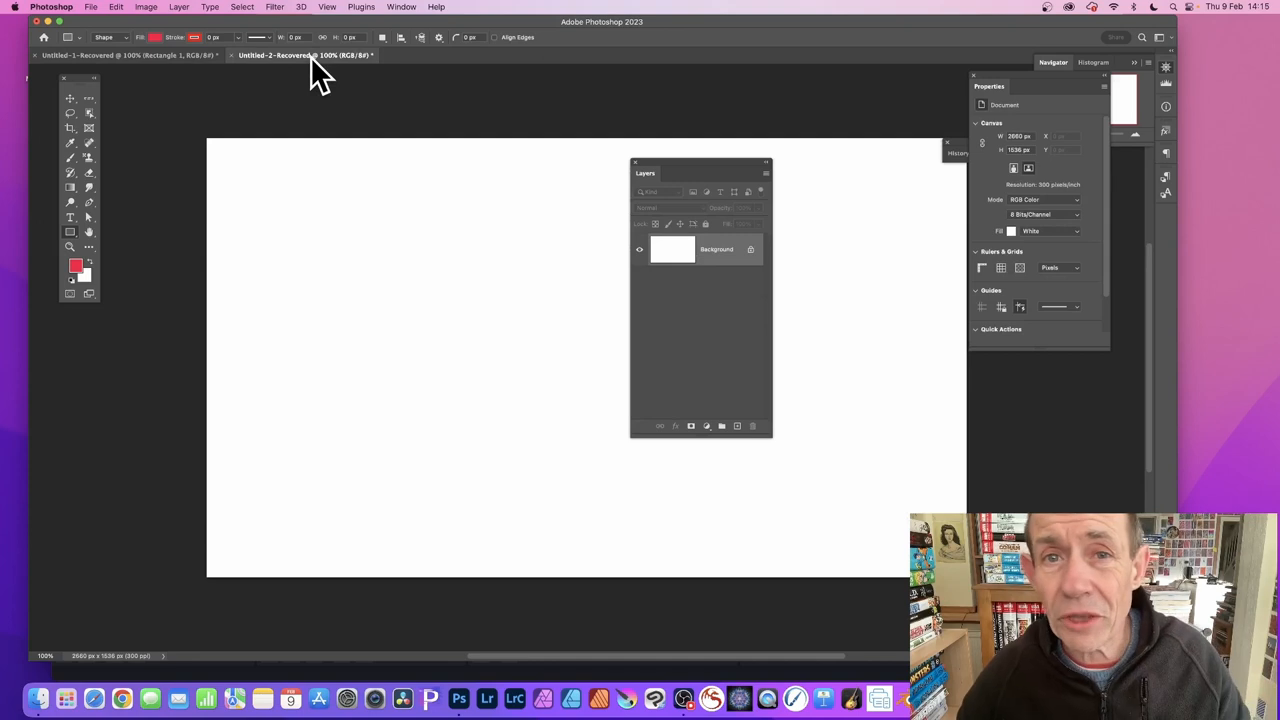
Add a pattern fill layer of the stripes, set to a negative diagonal angle and 20% scale.
click(180, 8)
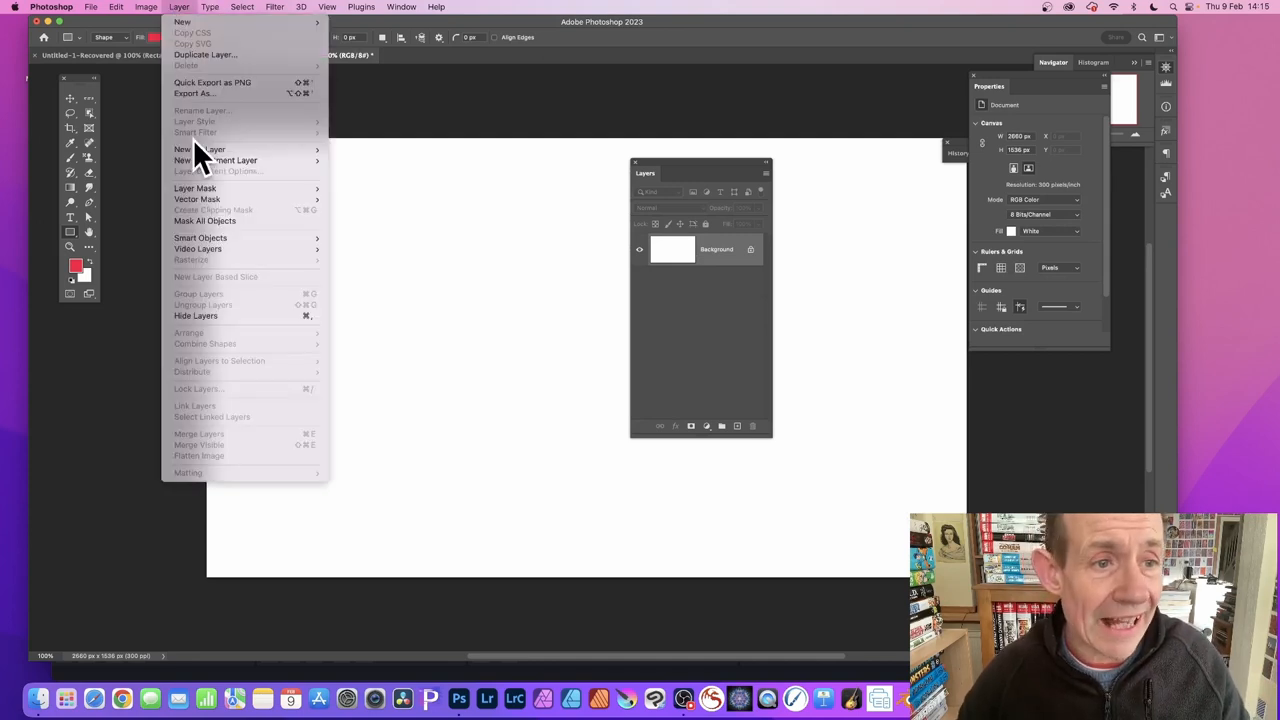
click(200, 148)
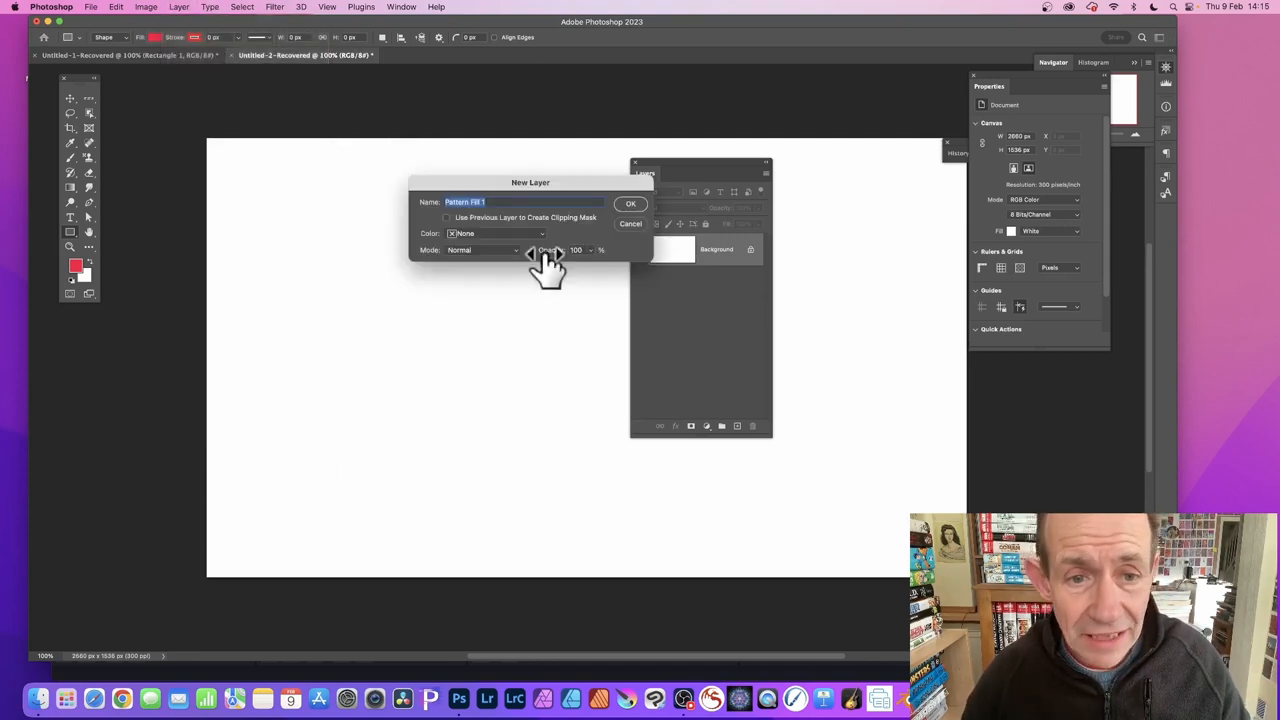
click(630, 204)
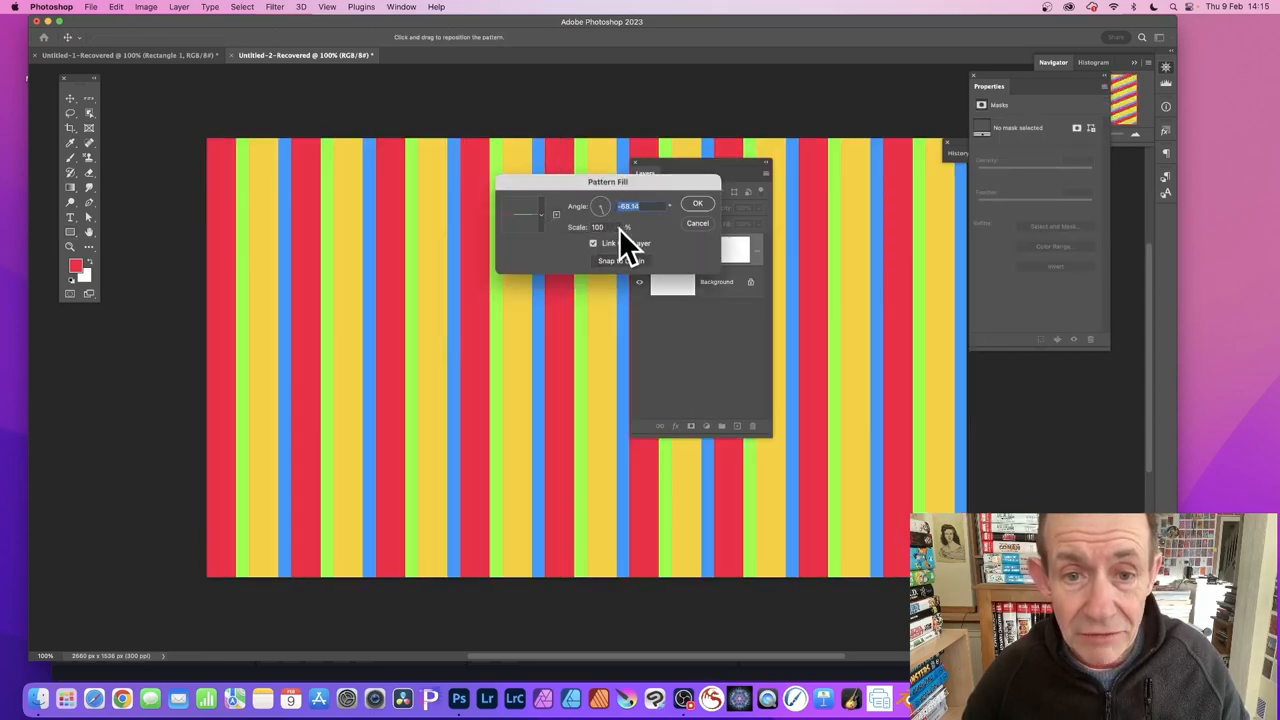
text(2)
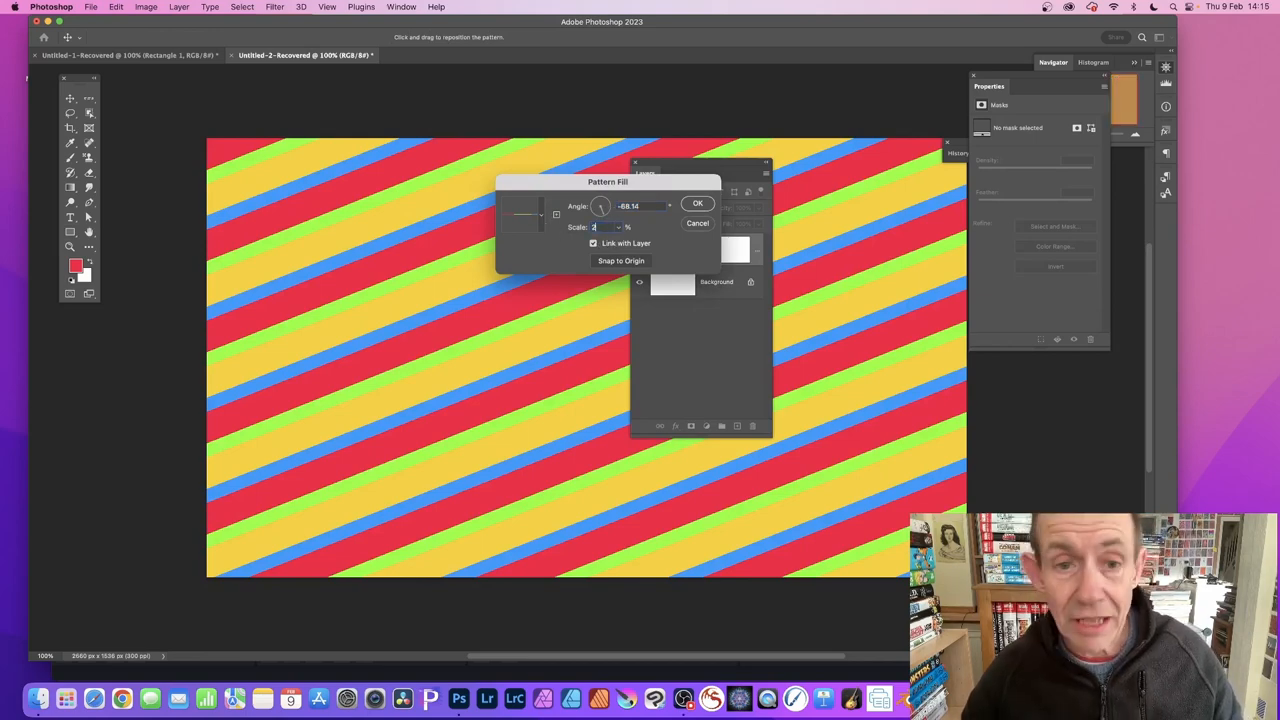
text(20)
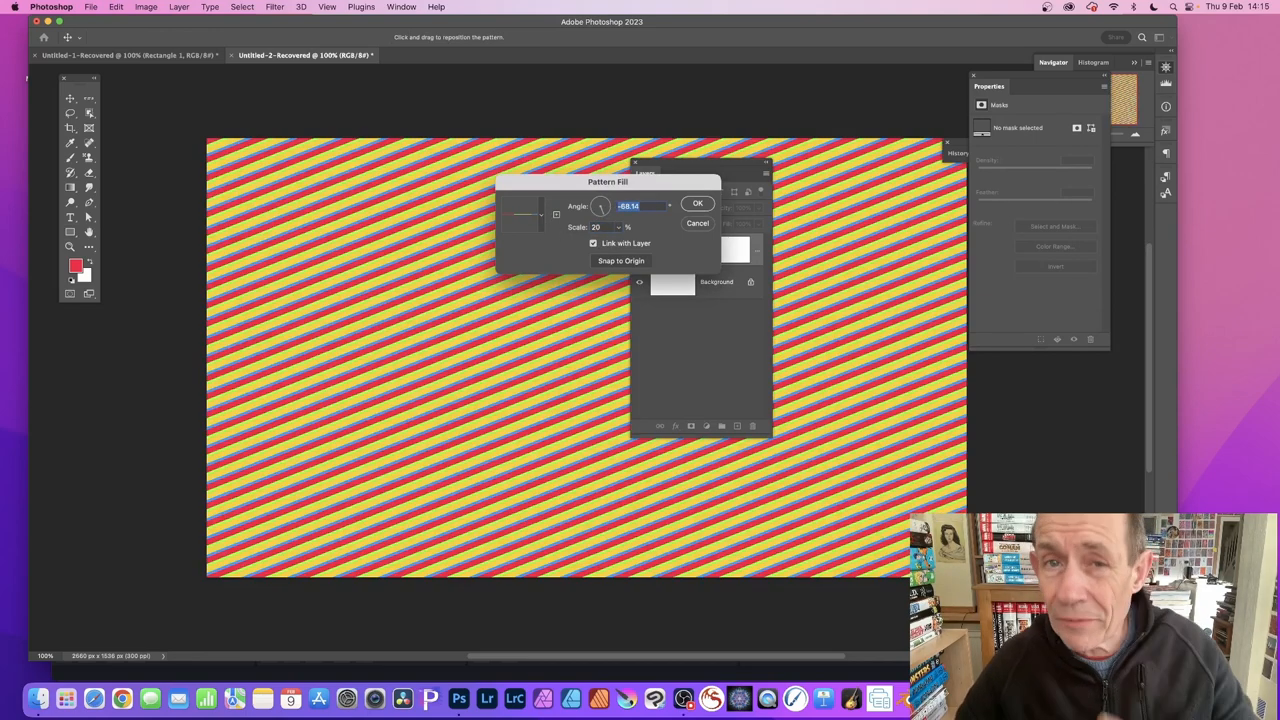